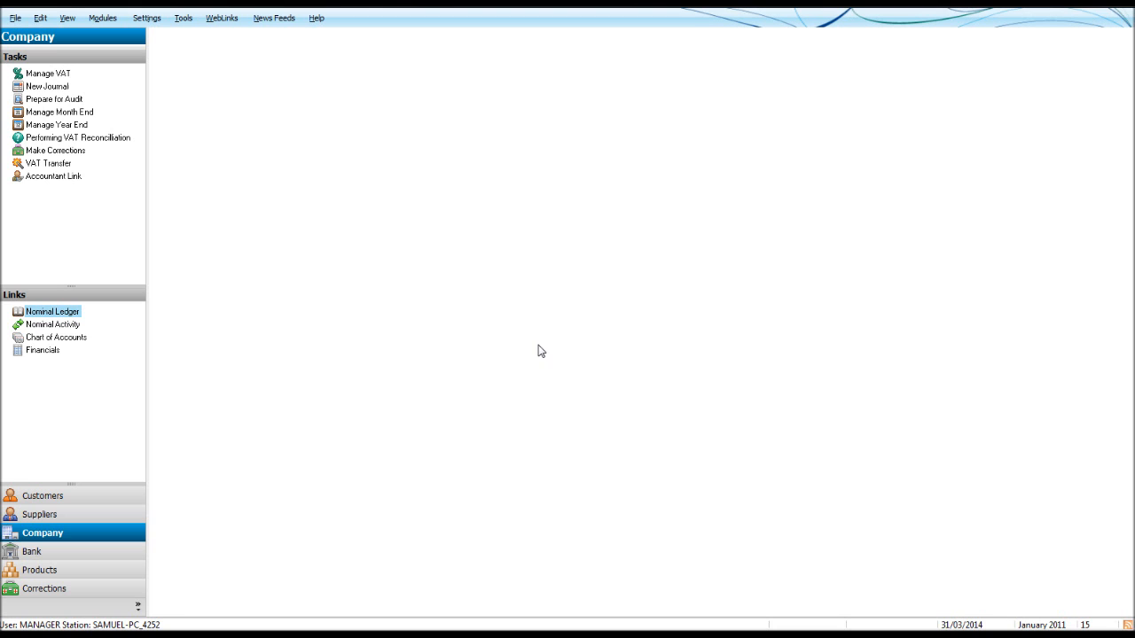
mouse_move(46, 549)
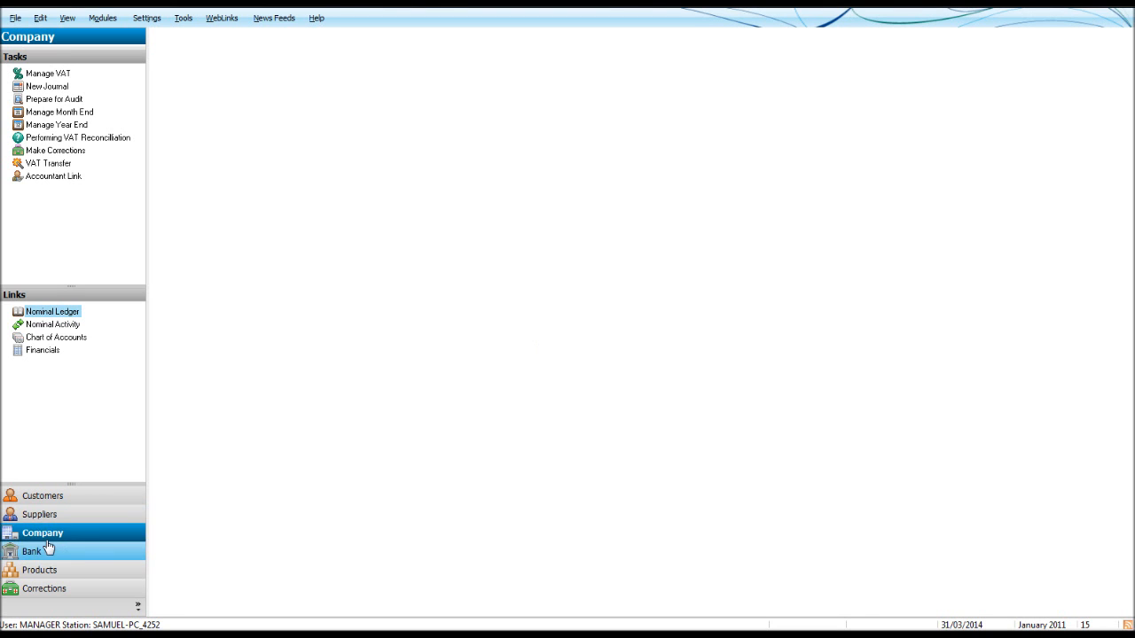
Step: Show the Nominal Ledger accounts, then the Financials audit trail of posted transactions
click(54, 312)
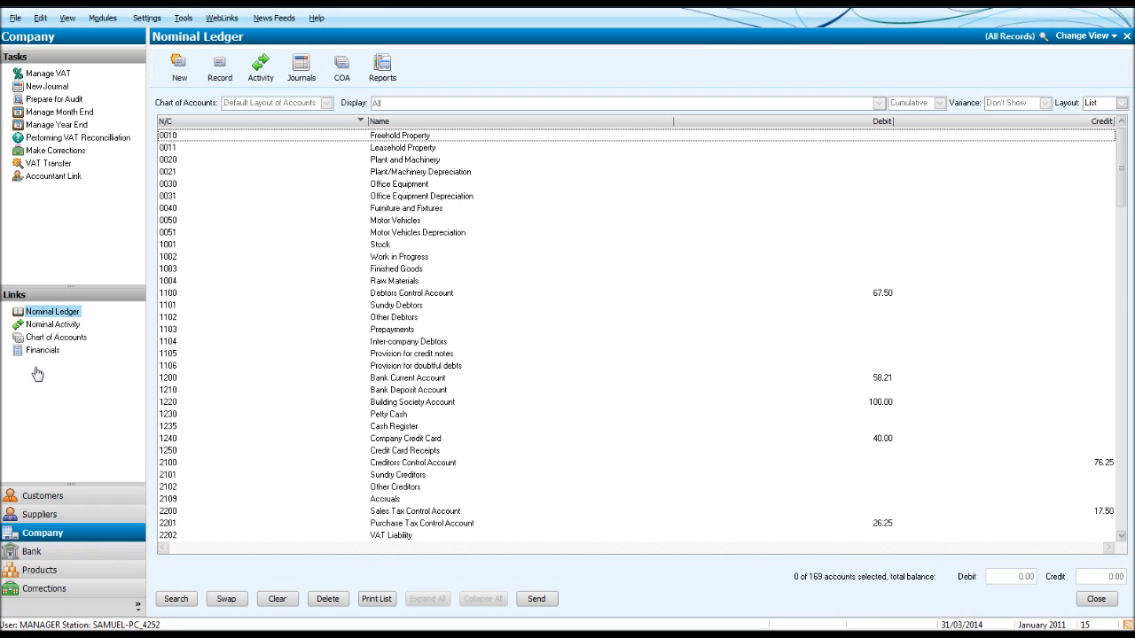
mouse_move(194, 282)
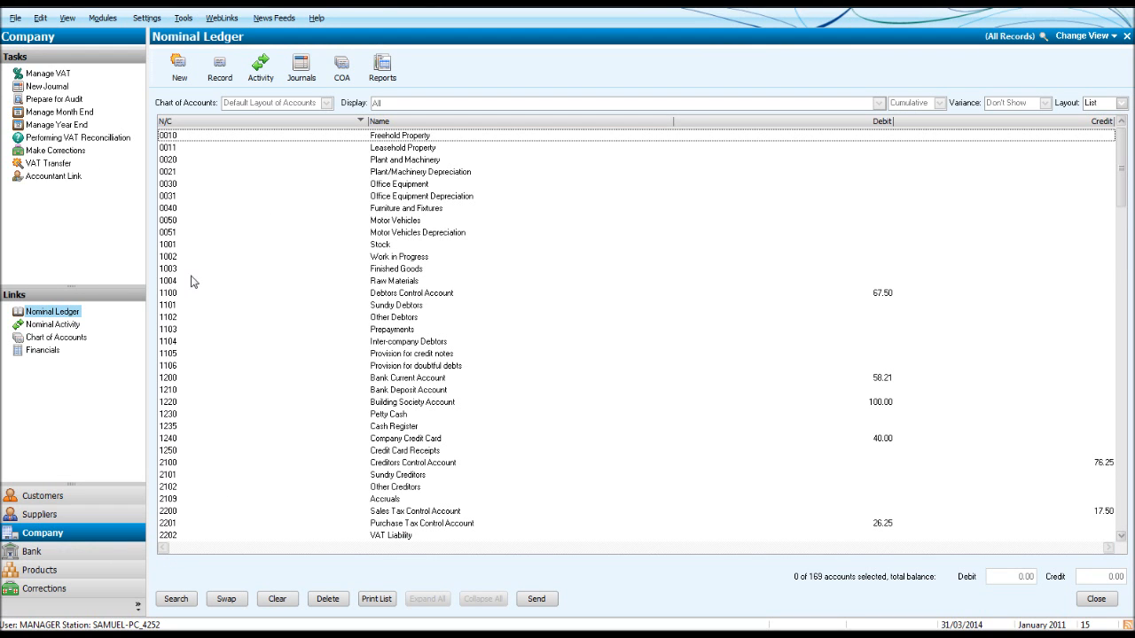
click(42, 350)
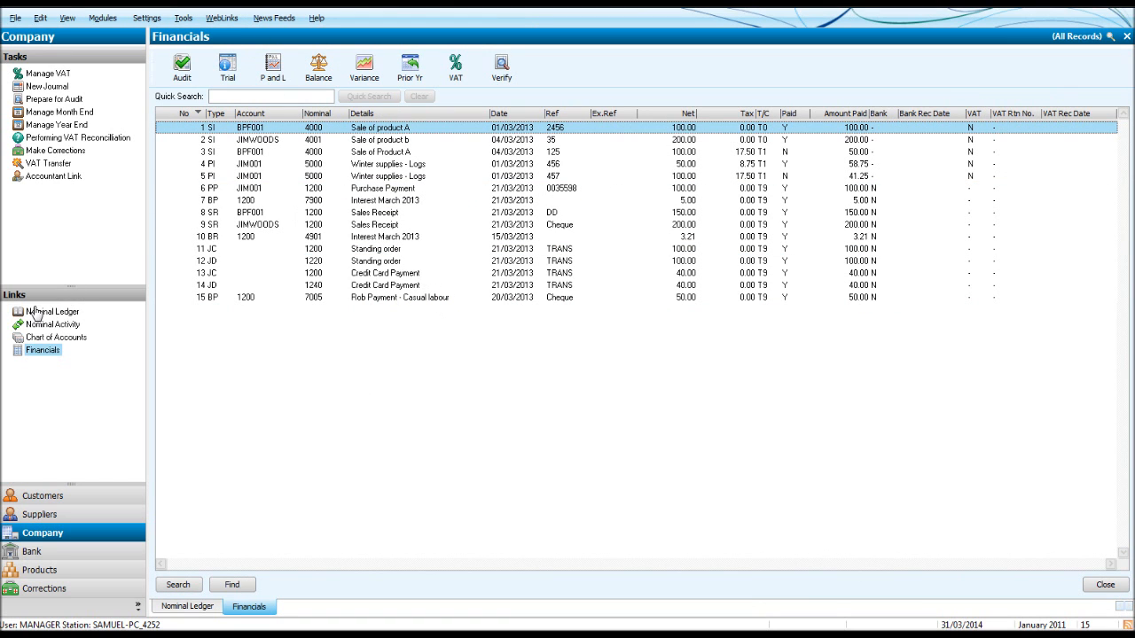
Step: View the Nominal Ledger in the Analyses layout, then switch back to the List layout
click(53, 312)
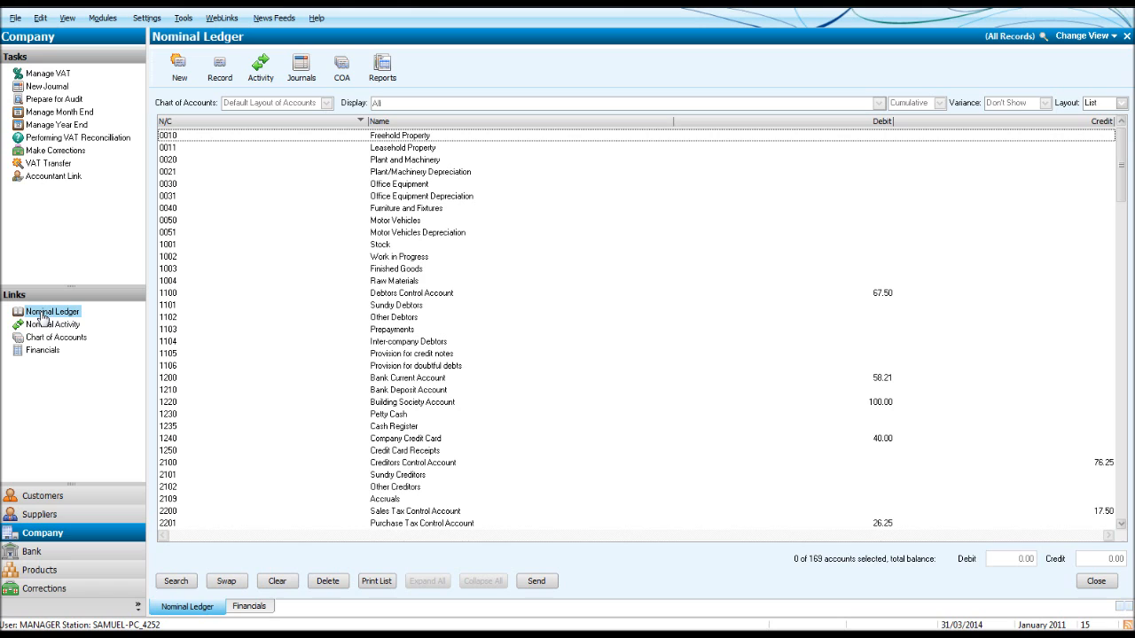
click(1121, 103)
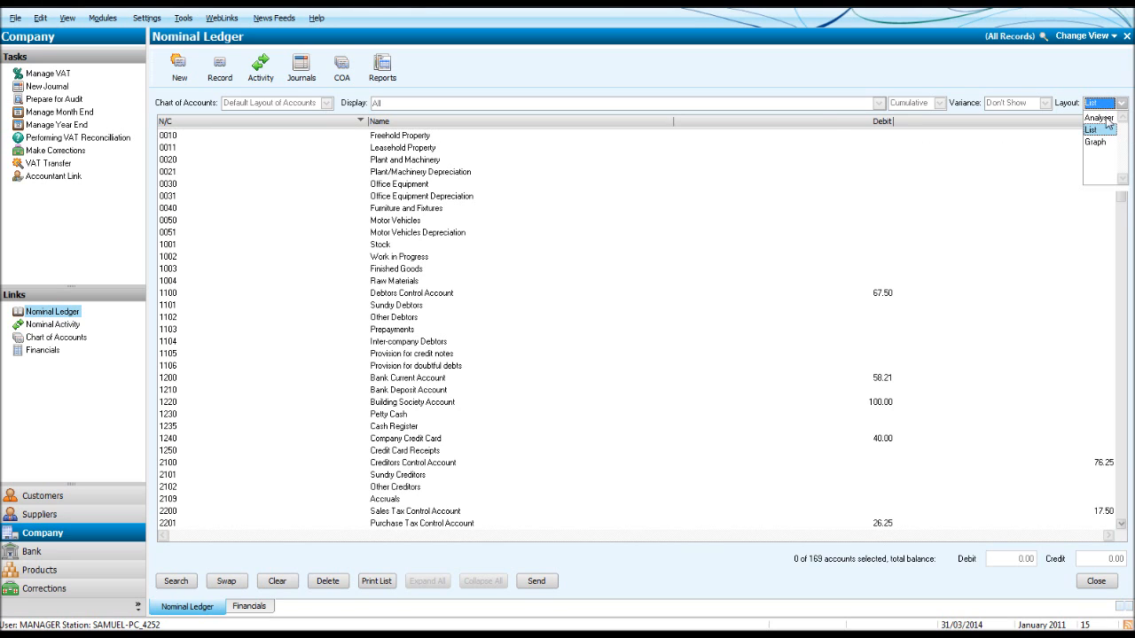
click(1098, 117)
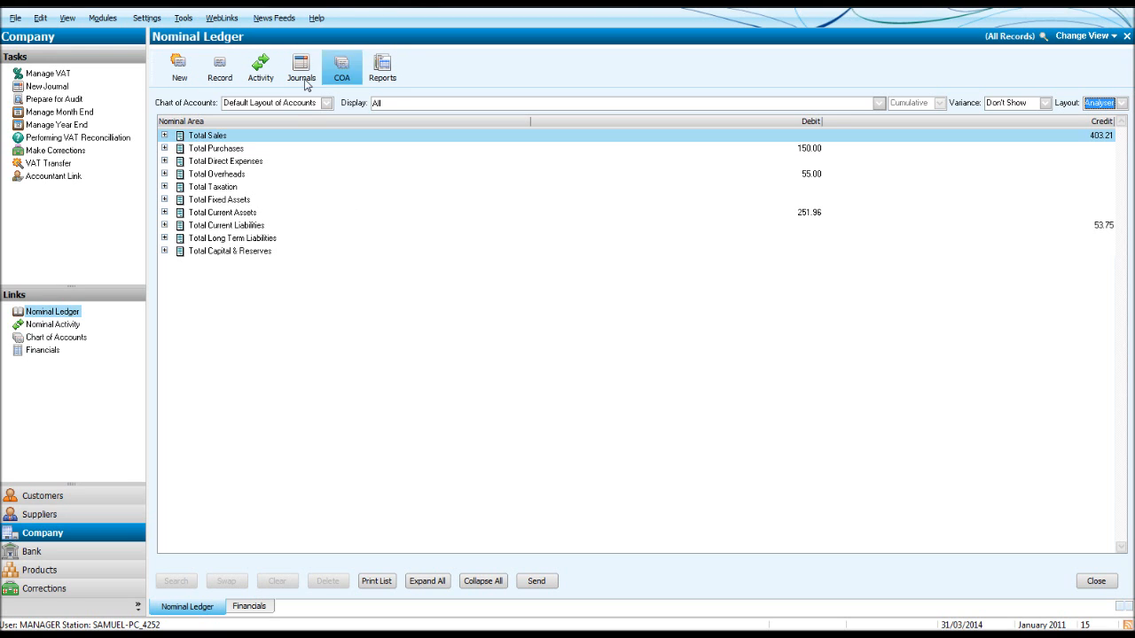
click(1125, 101)
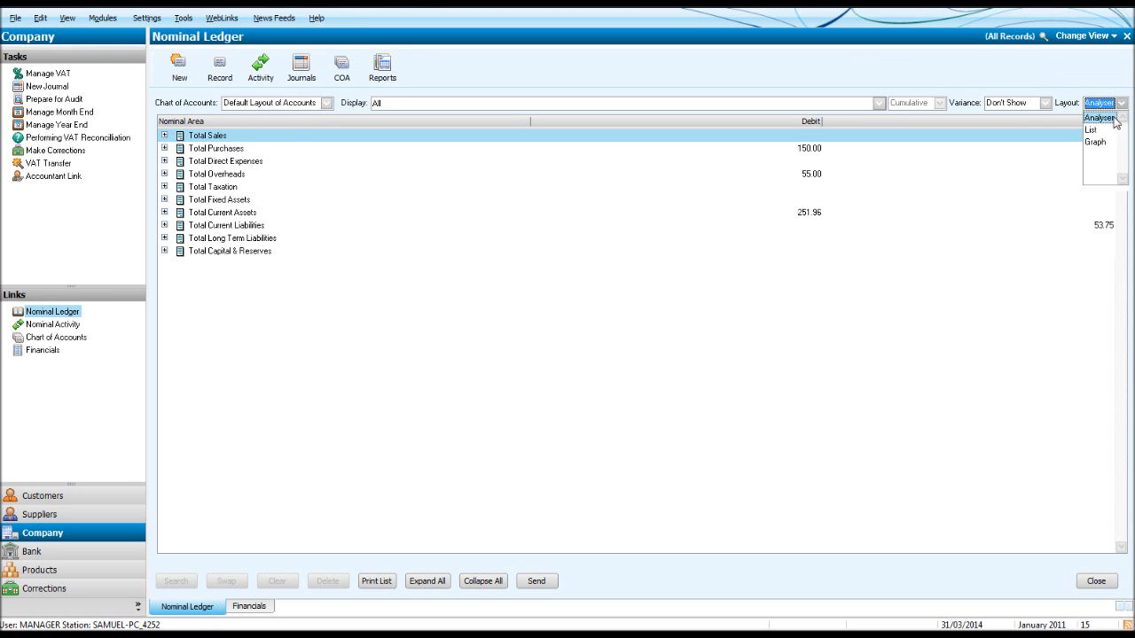
click(1091, 129)
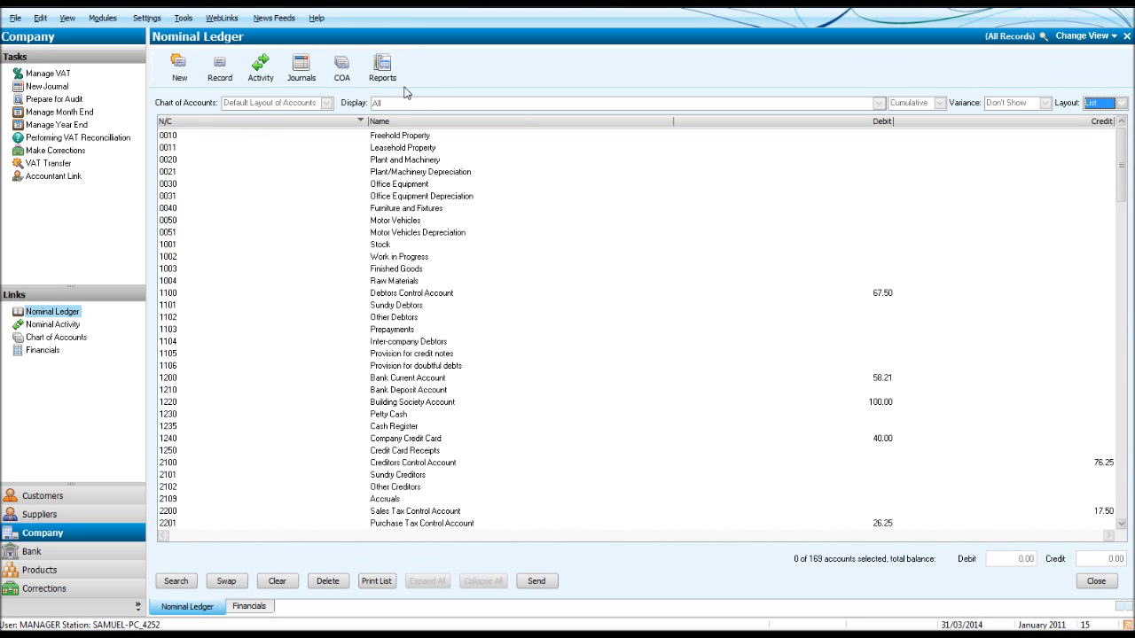
Step: Select Materials Purchased (5000) together with Transport Insurance (5102) for the journal
scroll(down, 3)
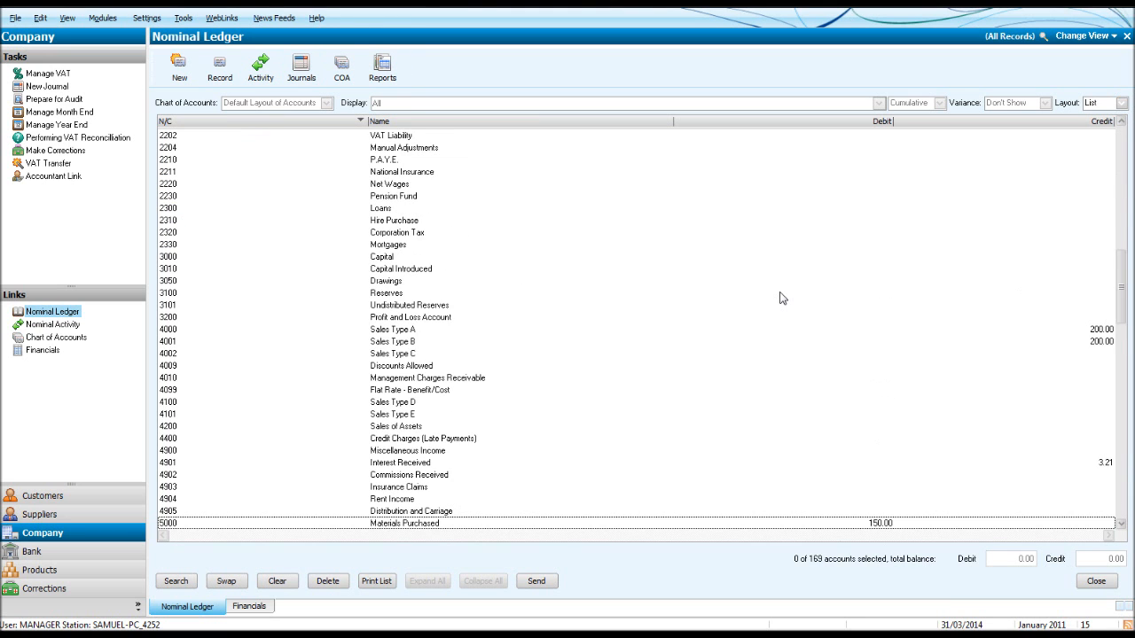
scroll(down, 3)
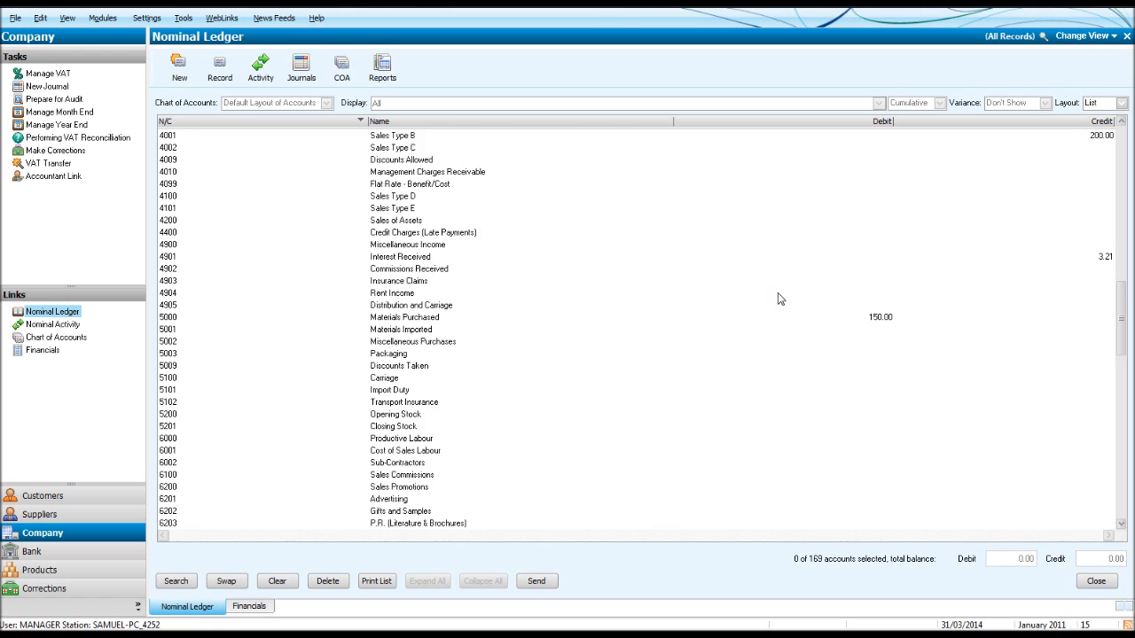
click(405, 294)
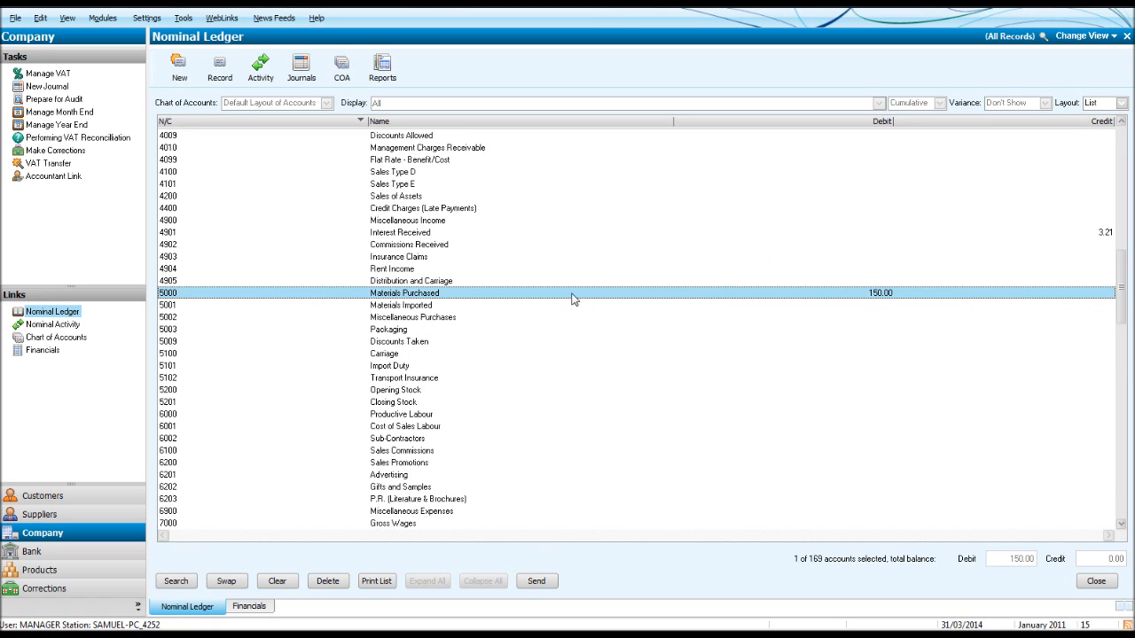
mouse_move(873, 298)
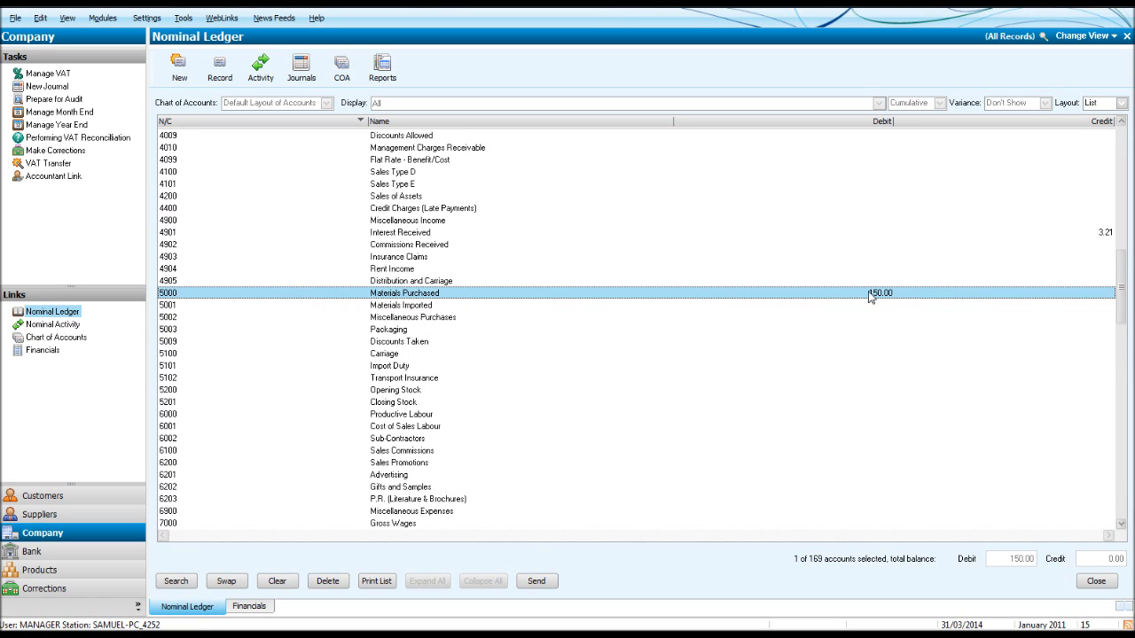
mouse_move(880, 296)
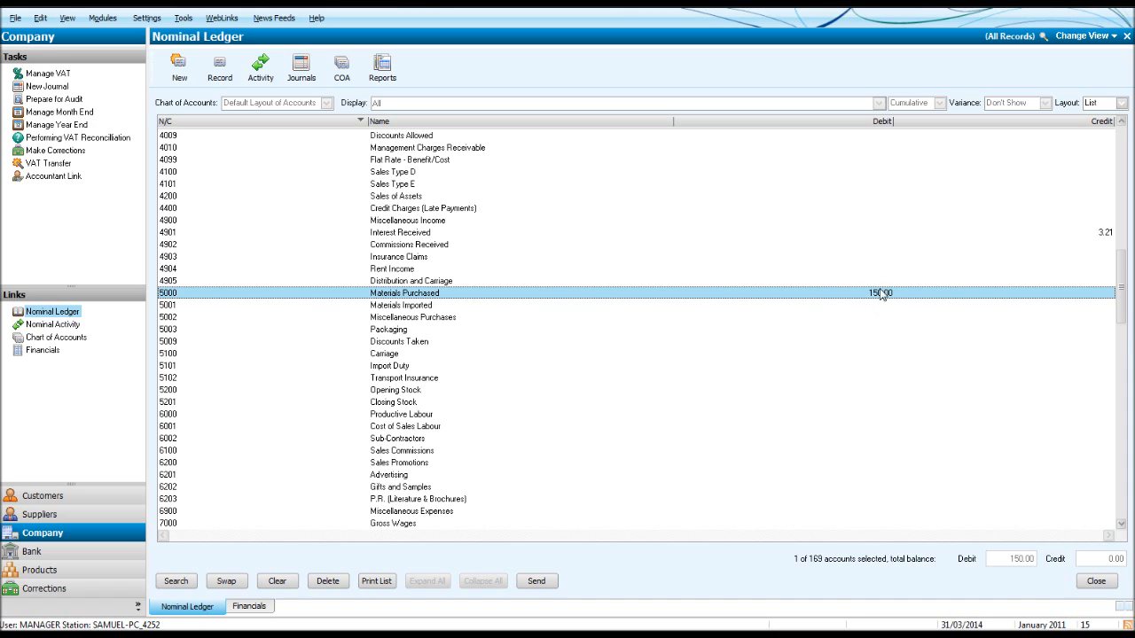
mouse_move(181, 293)
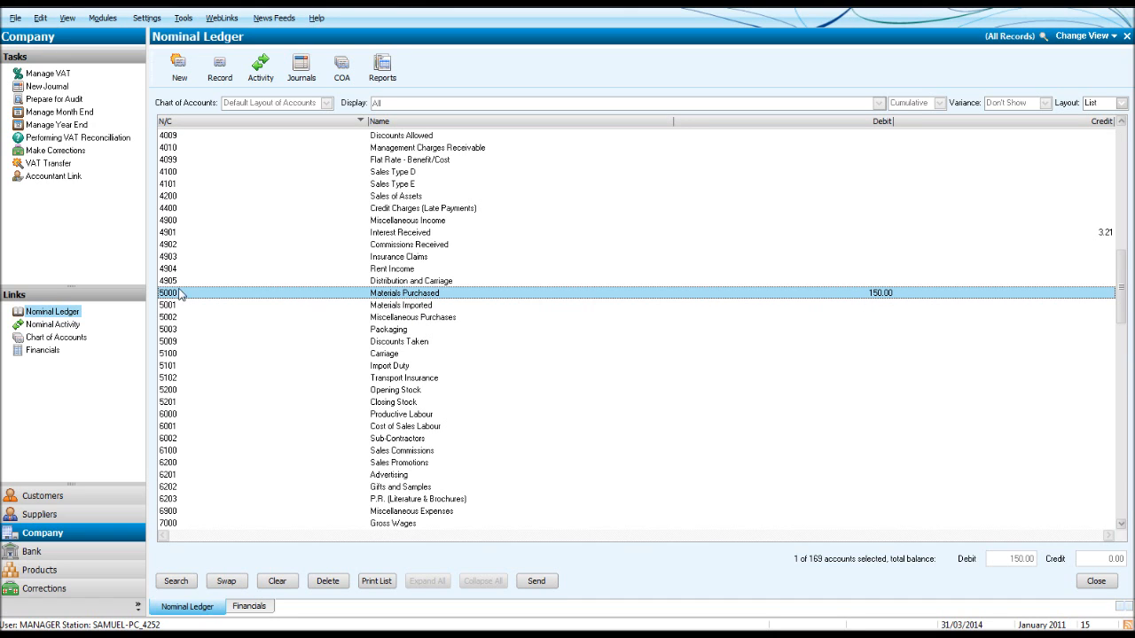
mouse_move(417, 319)
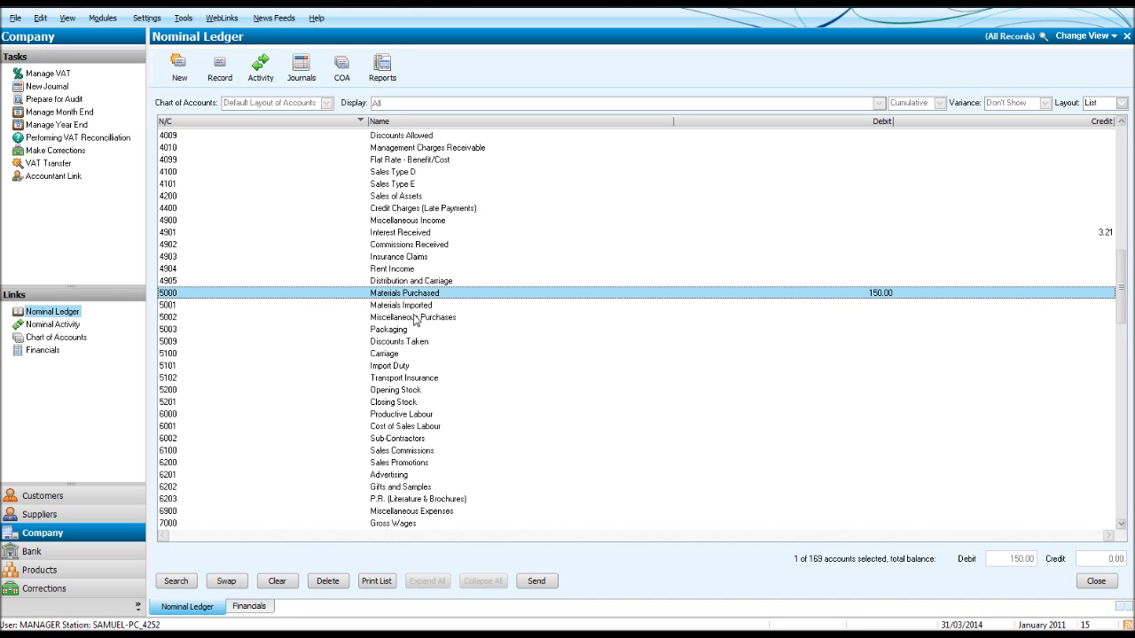
mouse_move(887, 293)
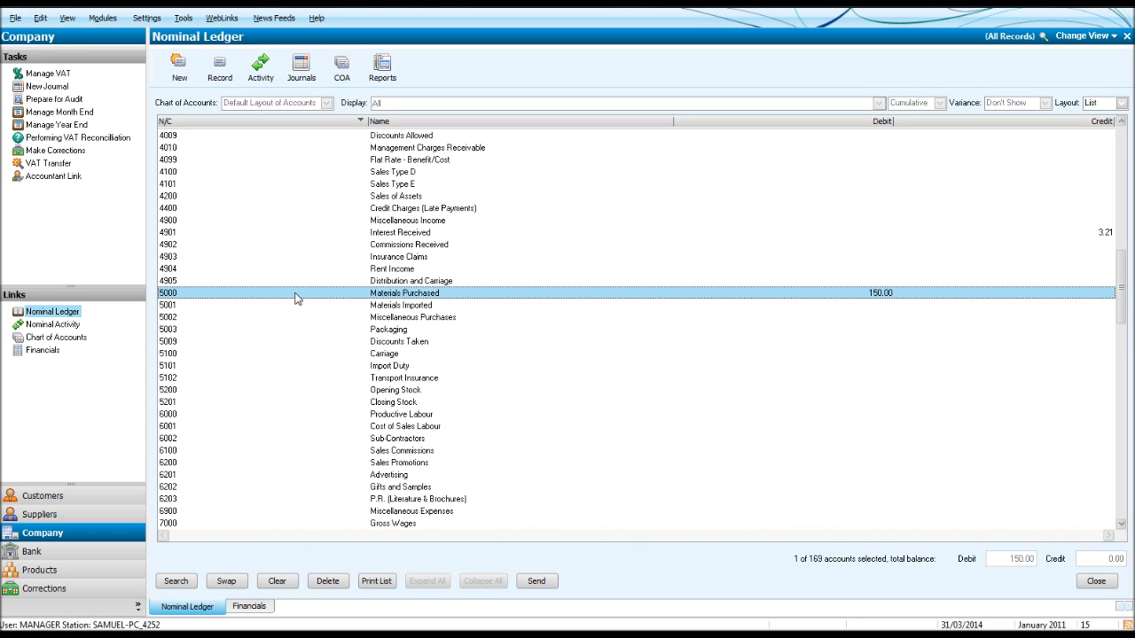
click(405, 378)
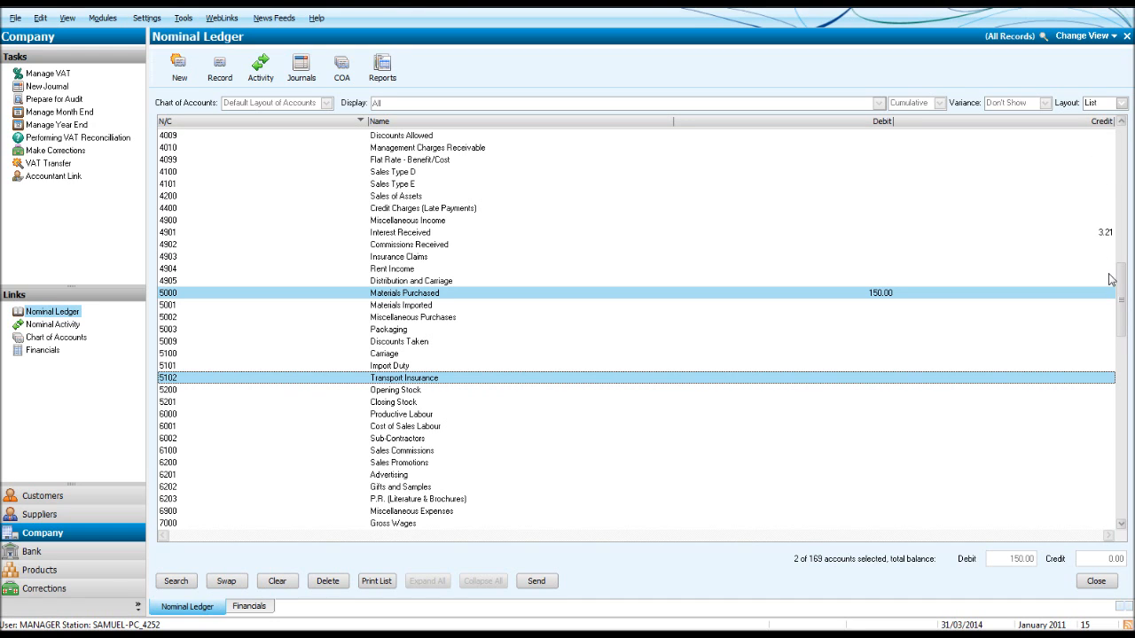
mouse_move(1073, 284)
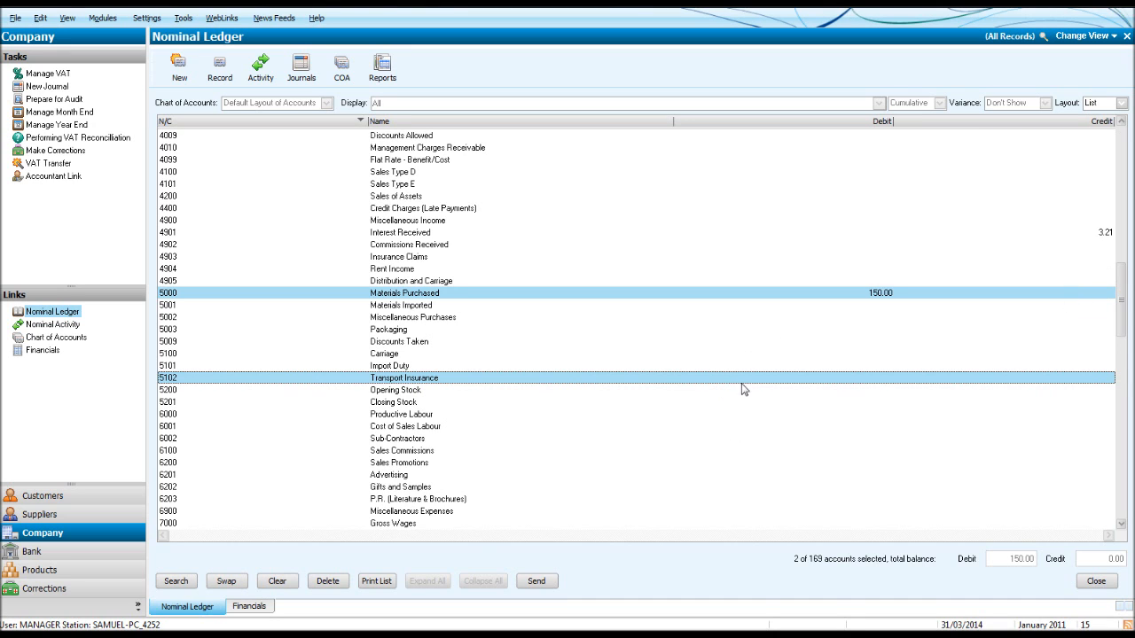
mouse_move(724, 376)
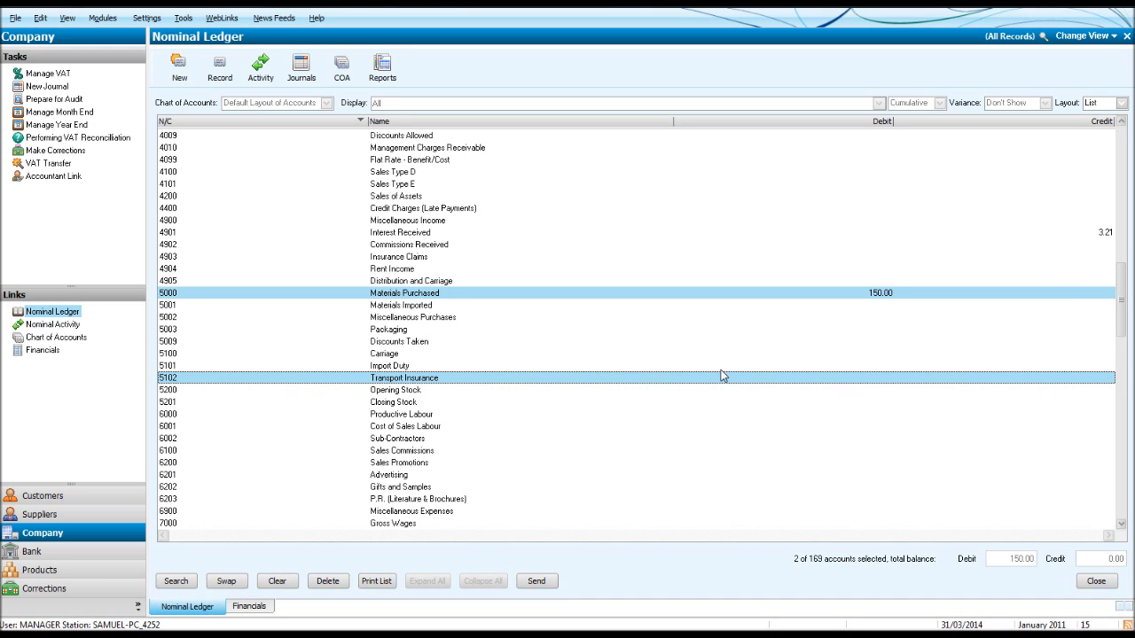
mouse_move(408, 362)
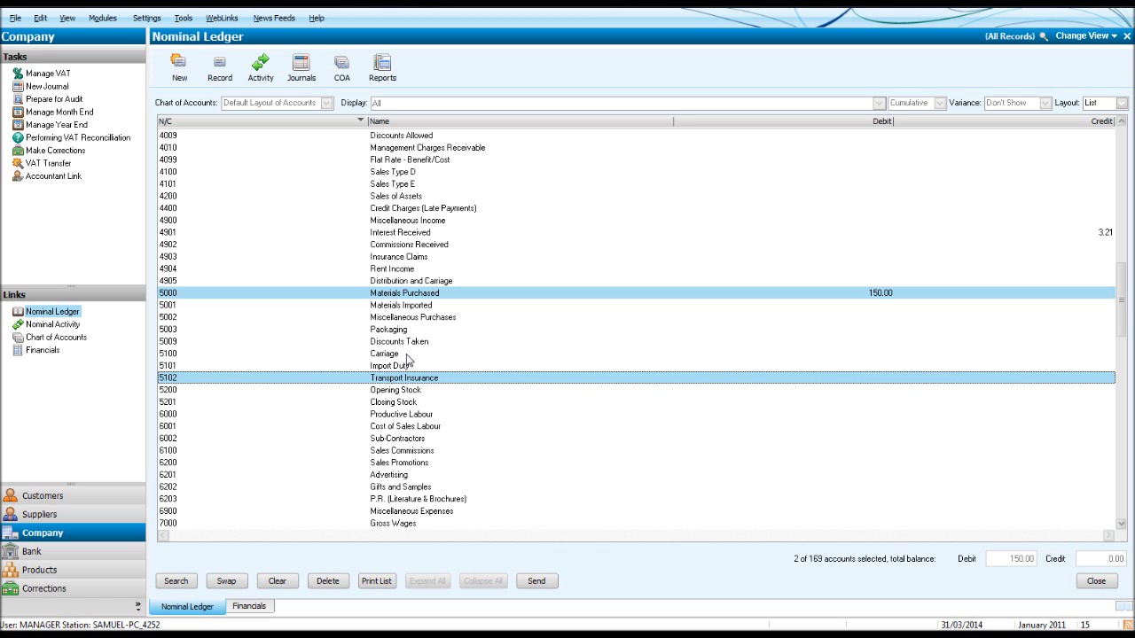
click(301, 67)
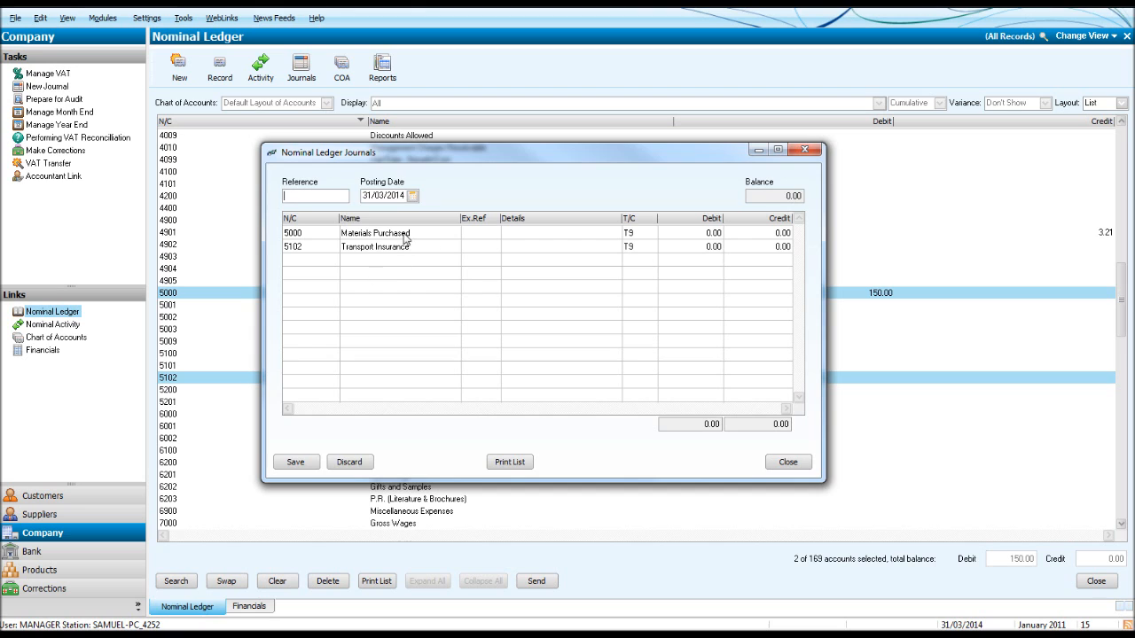
mouse_move(363, 277)
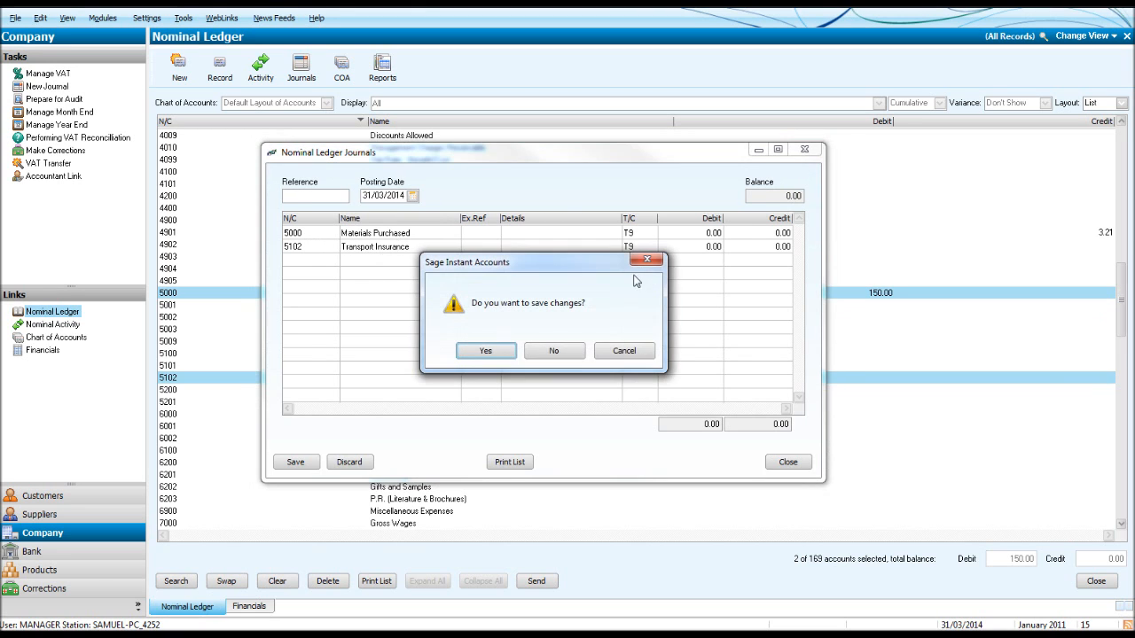
click(553, 351)
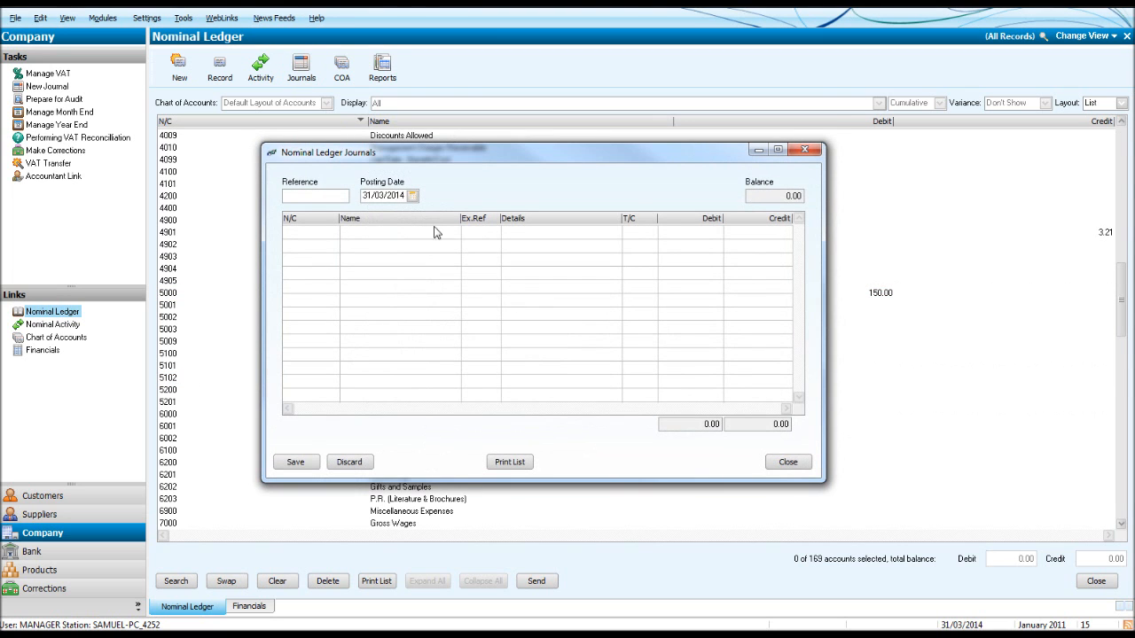
mouse_move(805, 149)
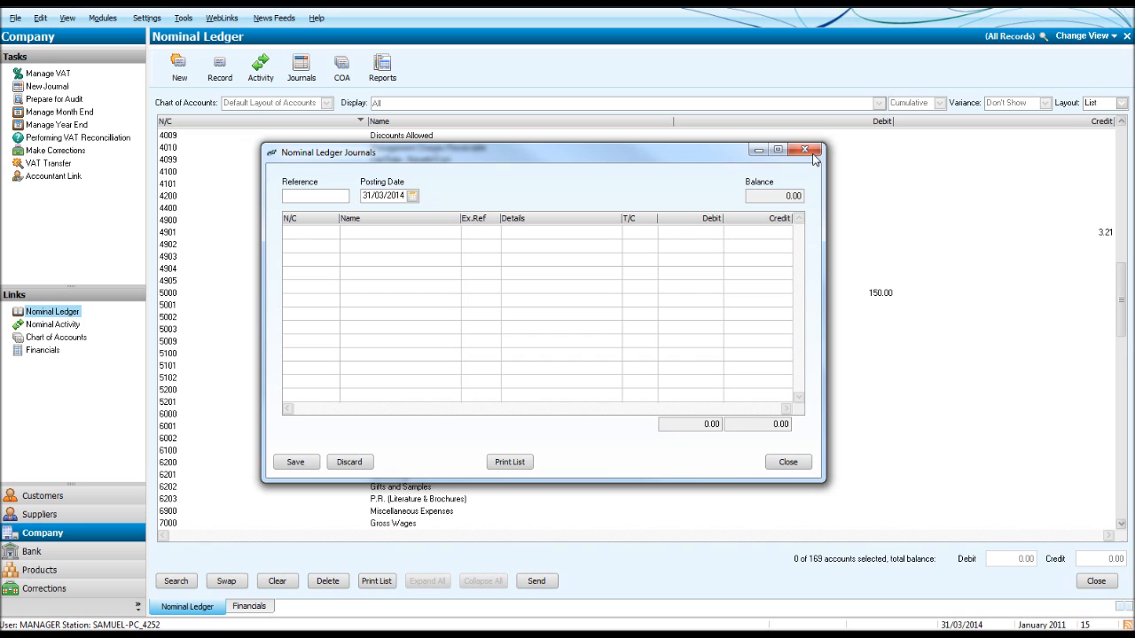
click(804, 149)
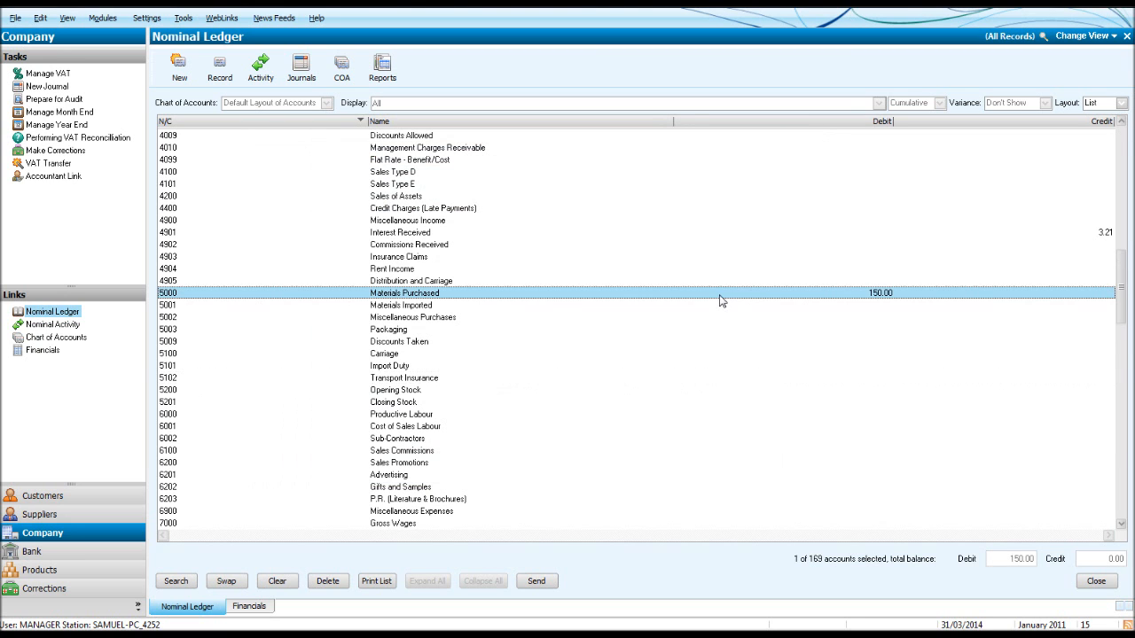
click(404, 380)
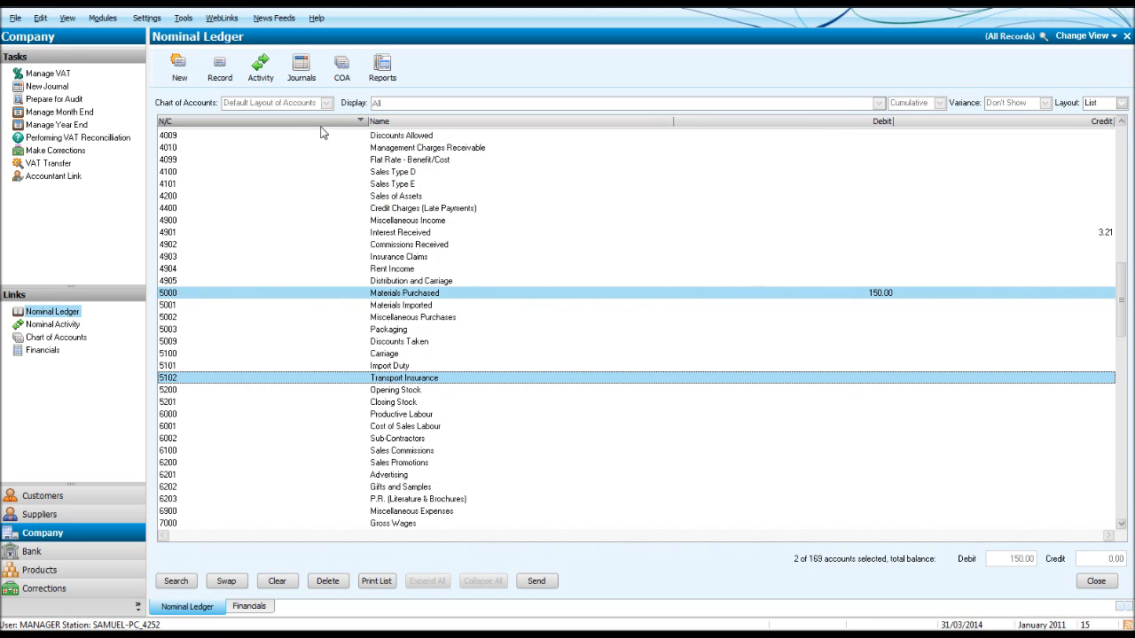
click(301, 67)
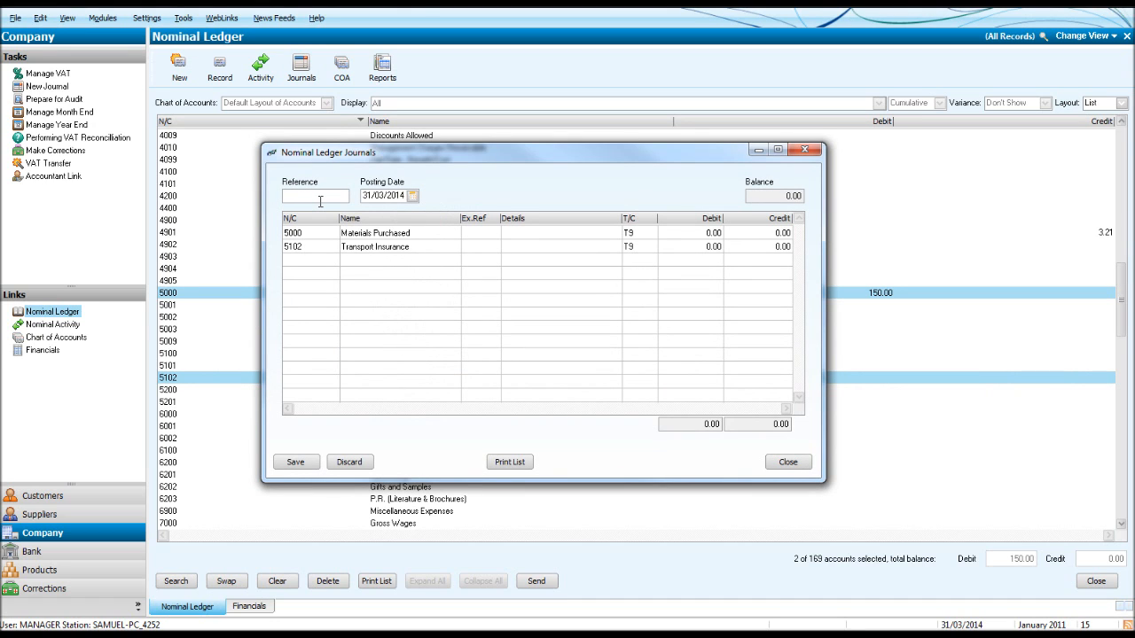
Step: Enter 15 as the journal reference and move to the Materials Purchased details
text(15)
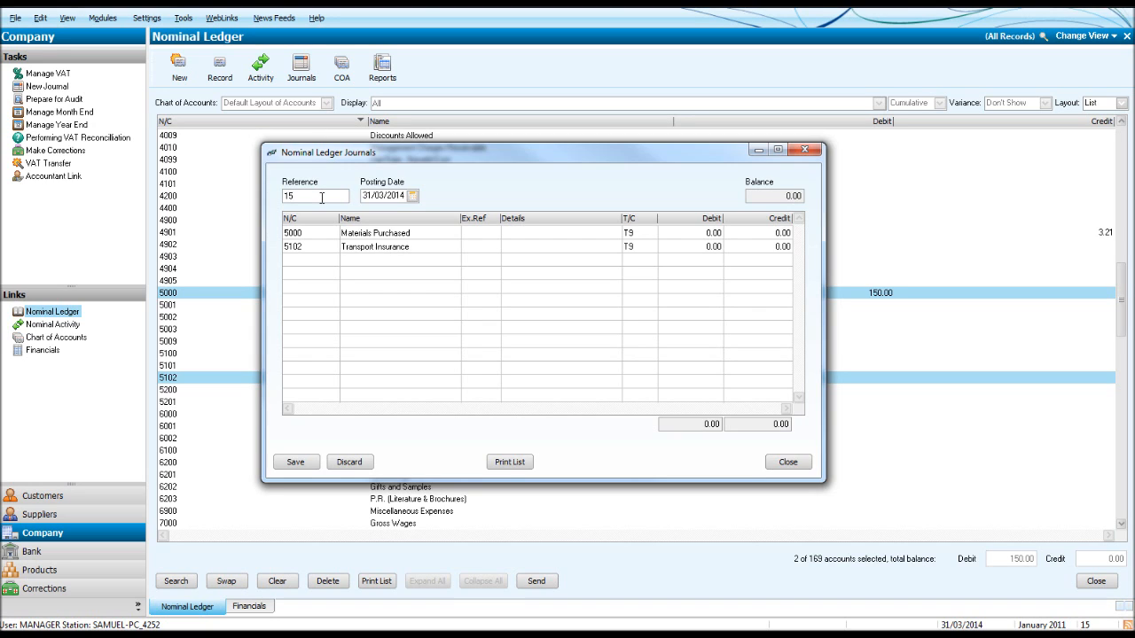
click(383, 195)
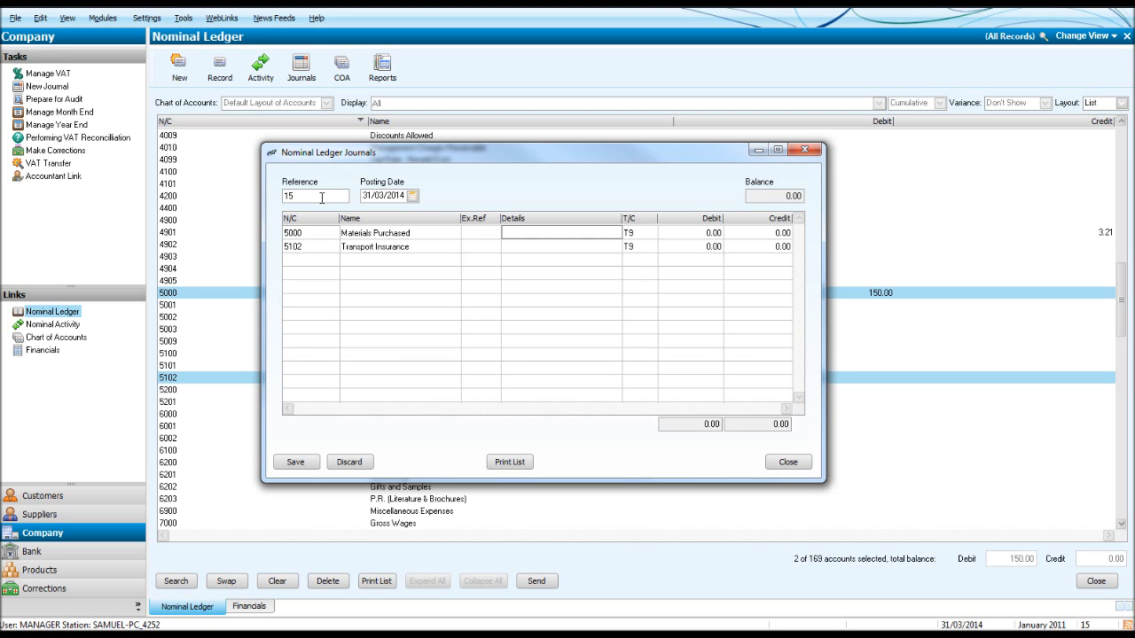
Step: Describe the Materials Purchased line as 'Booked in error' with a 150.00 credit
click(550, 230)
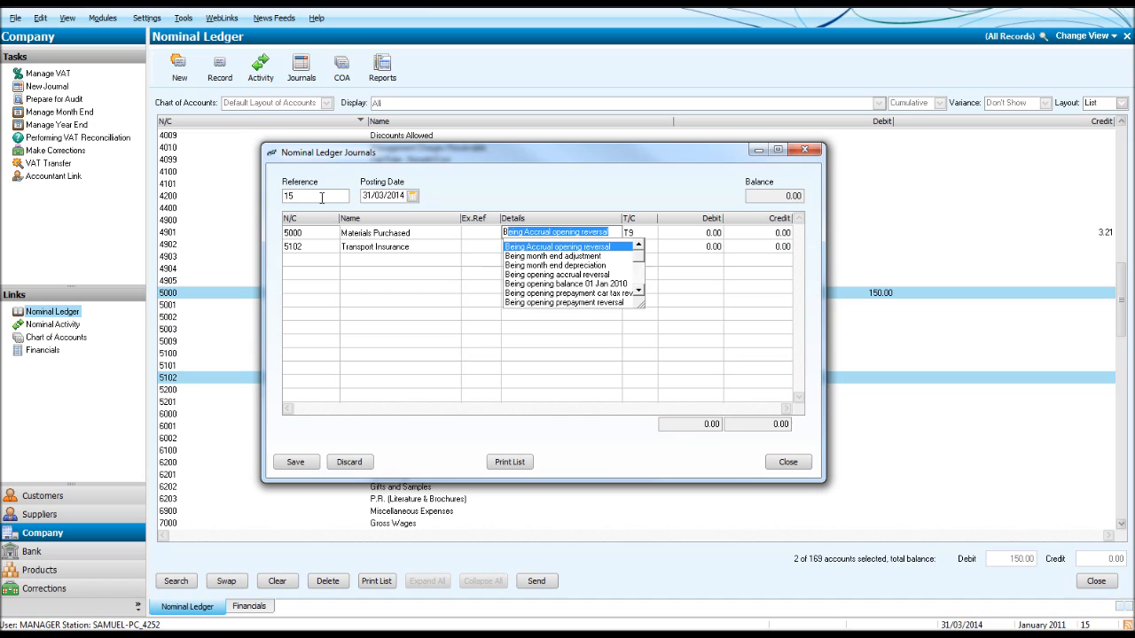
text(Booked in error)
click(757, 233)
text(150)
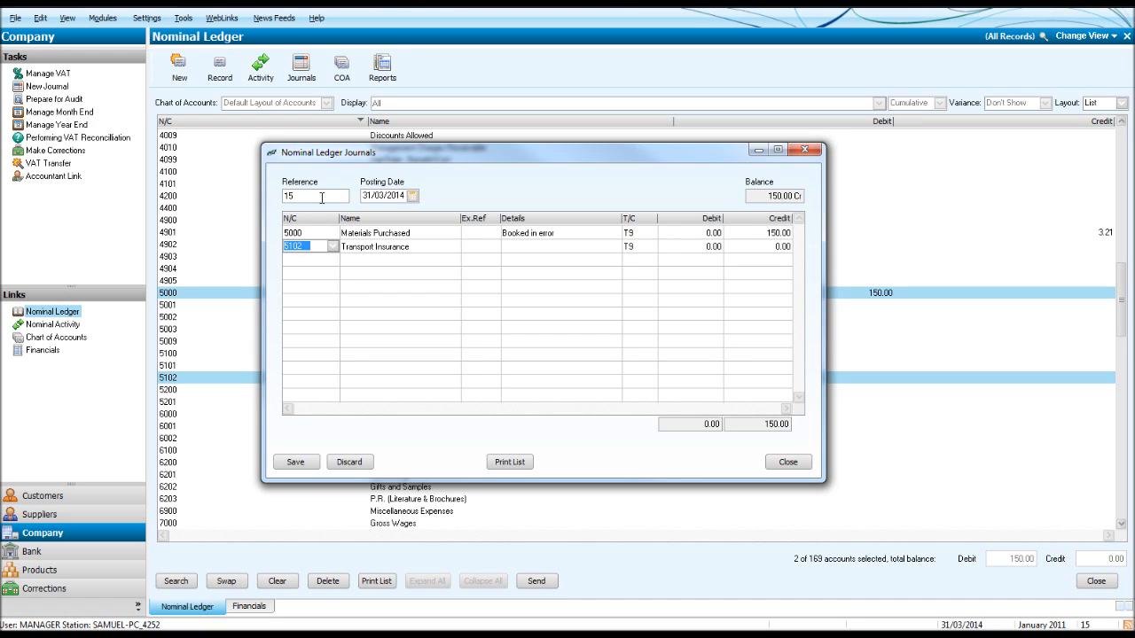
Step: Detail the Transport Insurance line as 'Insurance for Q1 2014' with a 150.00 debit
click(480, 246)
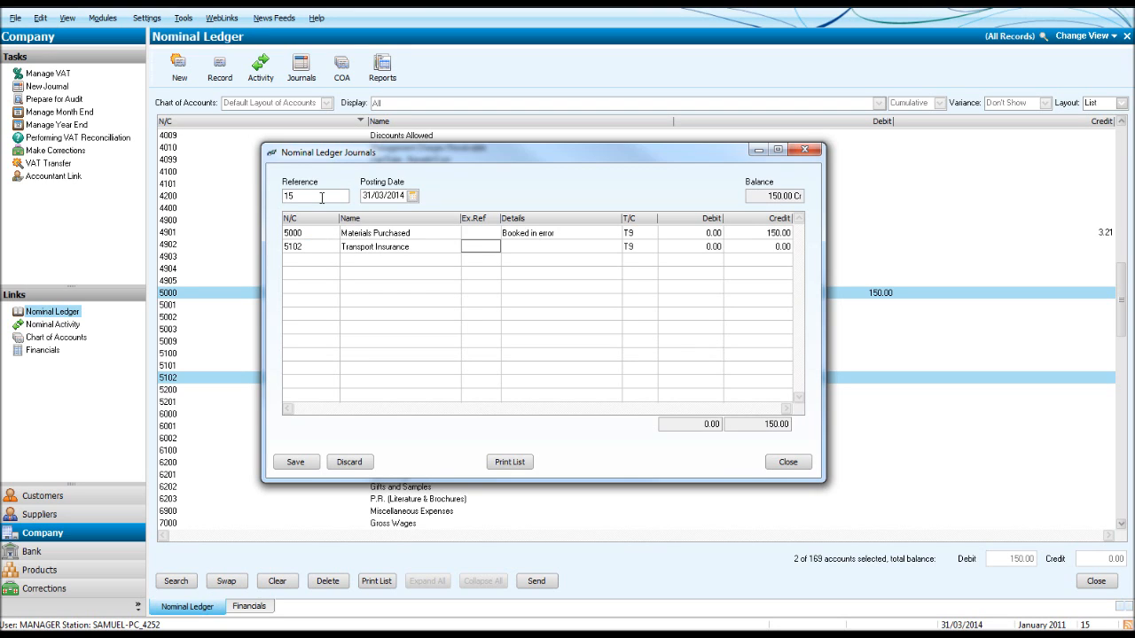
click(560, 247)
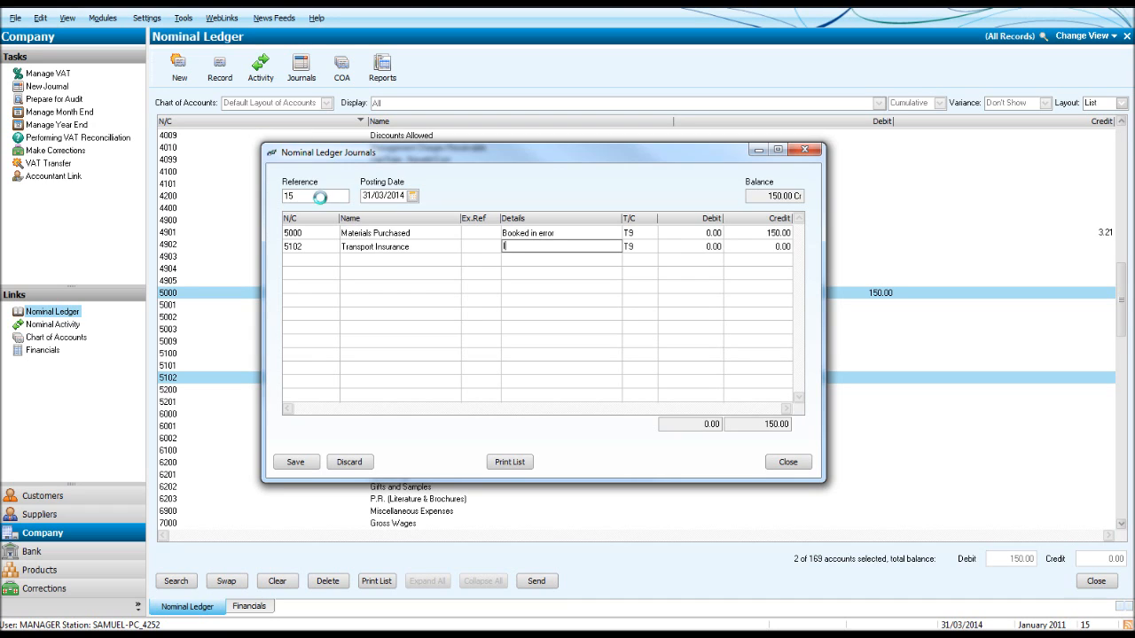
text(Insur)
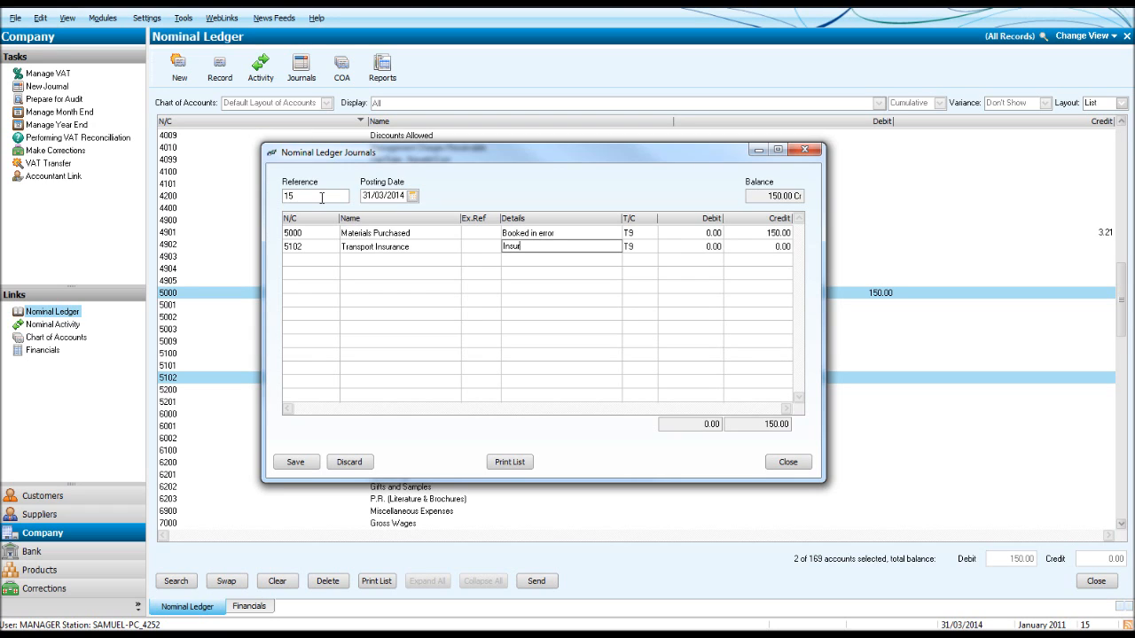
text(rance for Q1)
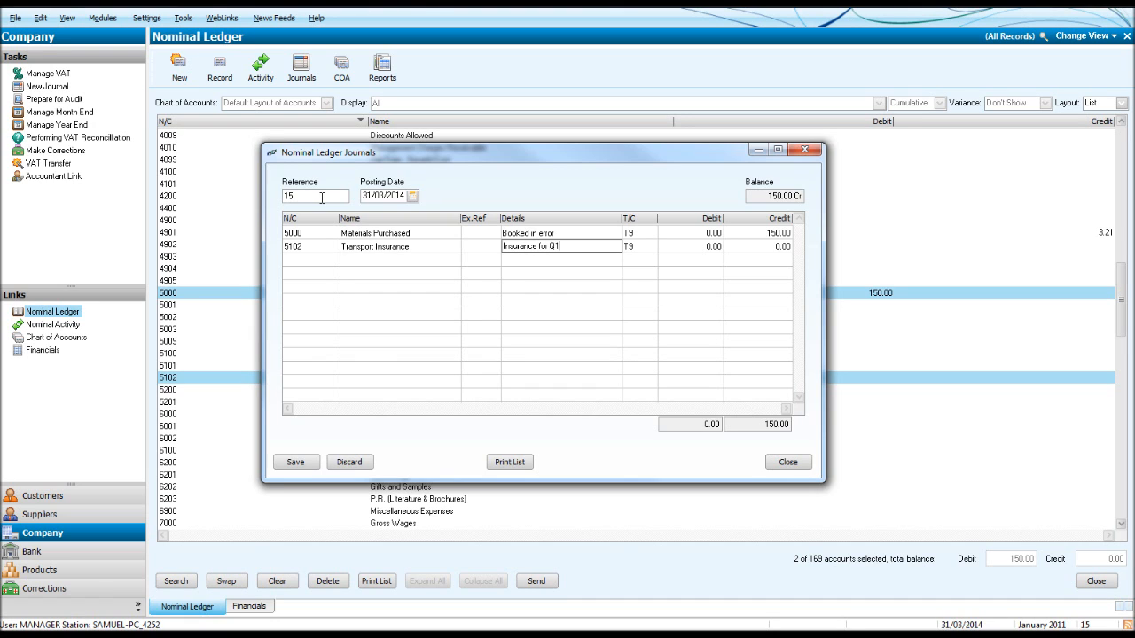
text(2014)
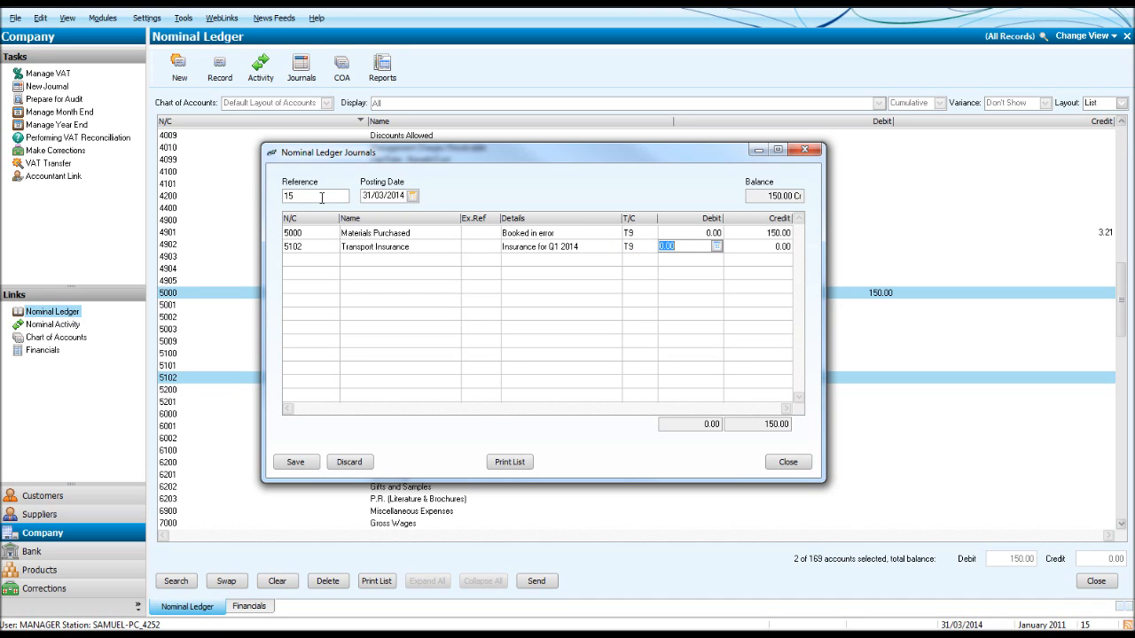
text(150.00)
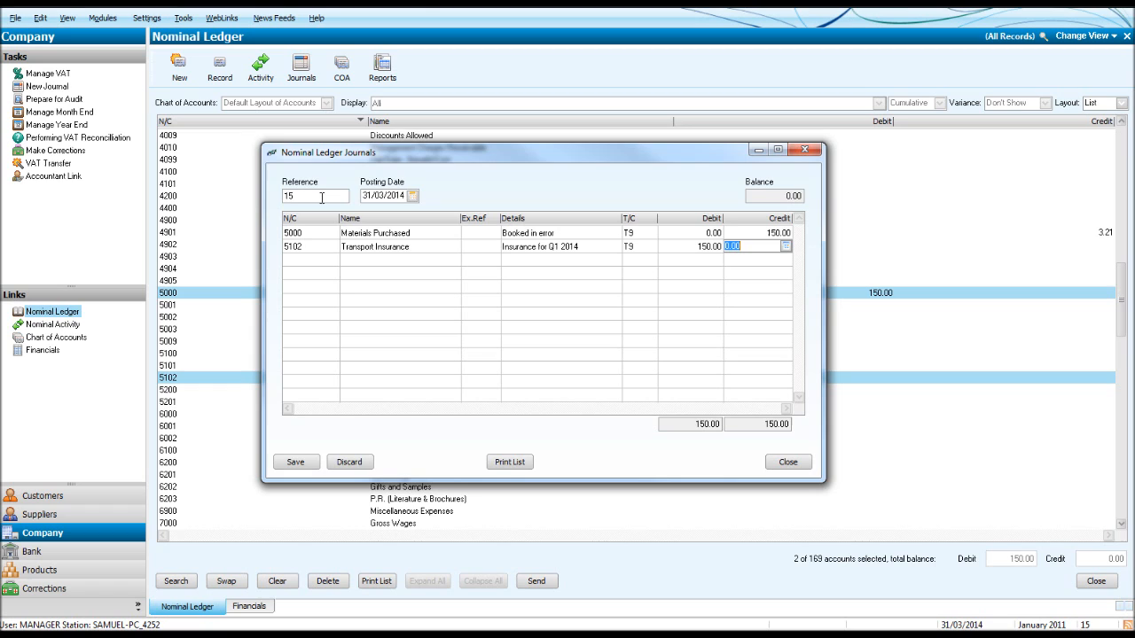
mouse_move(782, 213)
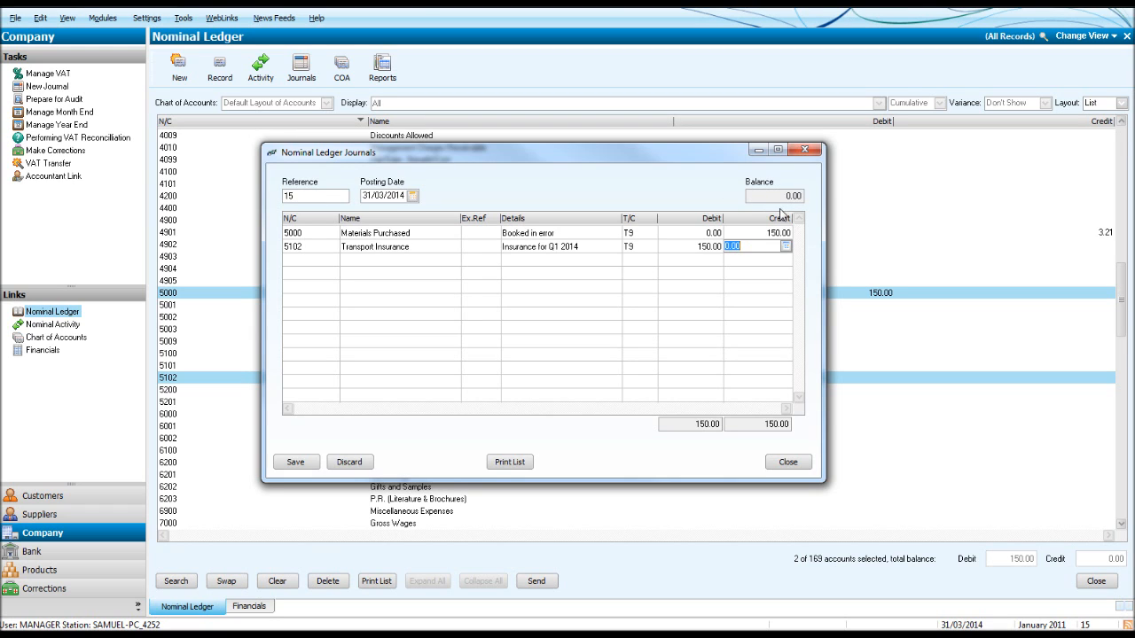
mouse_move(799, 202)
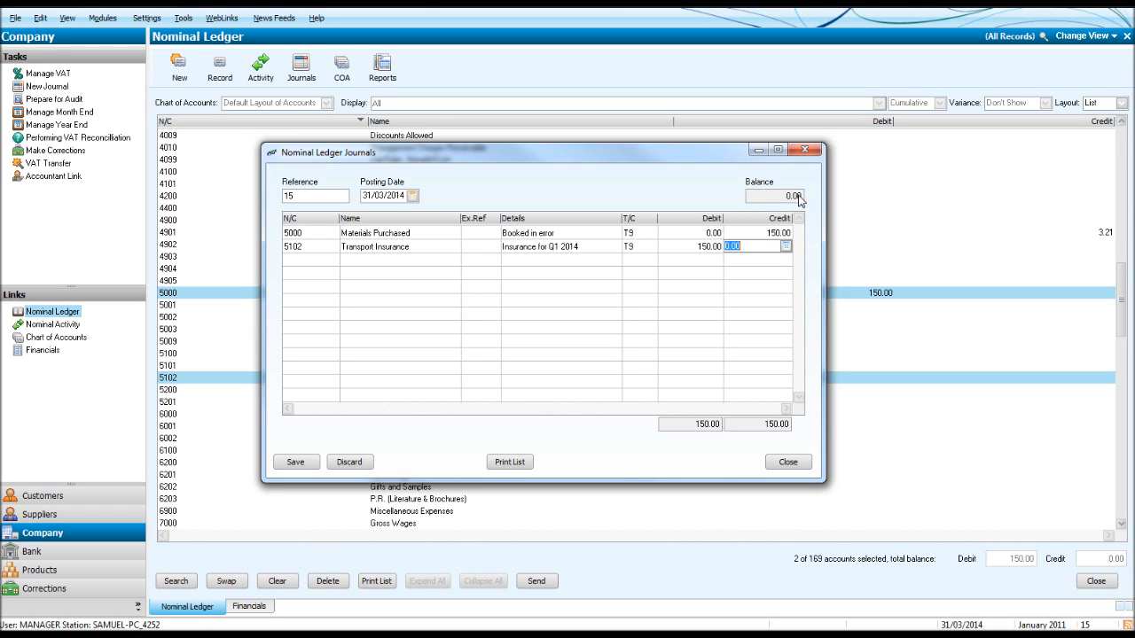
Step: Correct the debit to 150.00 and save the journal, accepting the outside-financial-year warning
text(1)
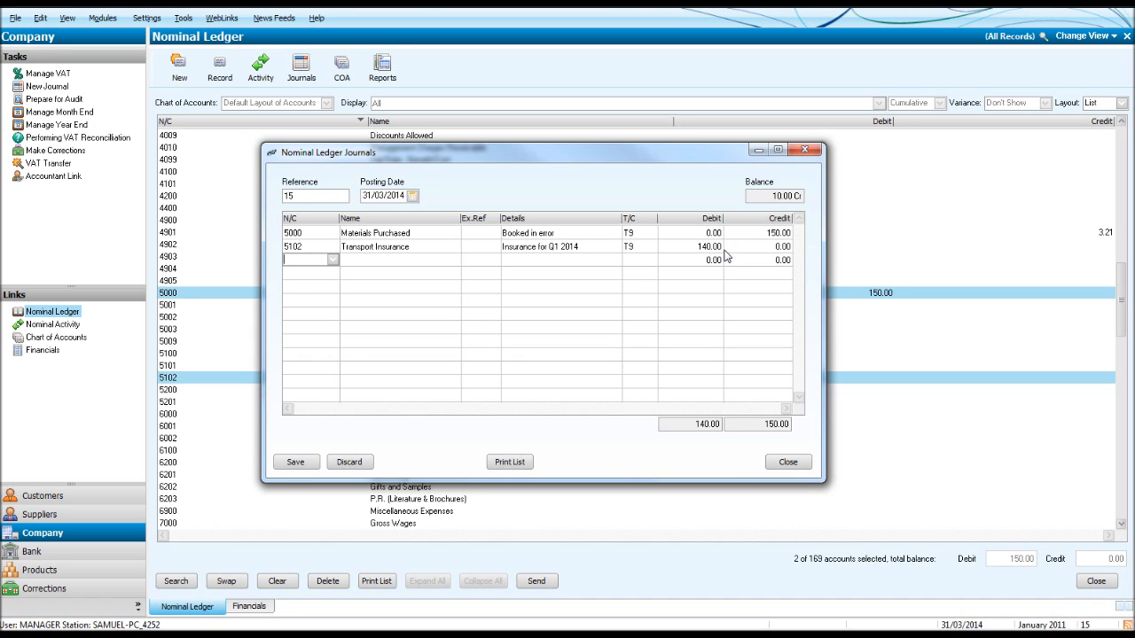
mouse_move(789, 204)
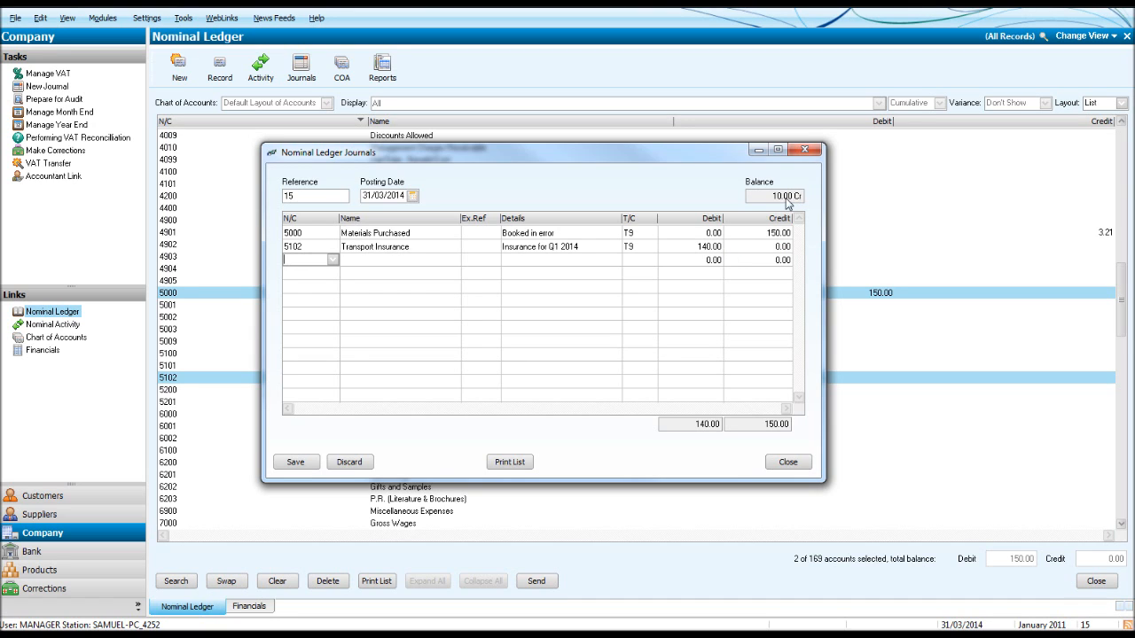
mouse_move(794, 206)
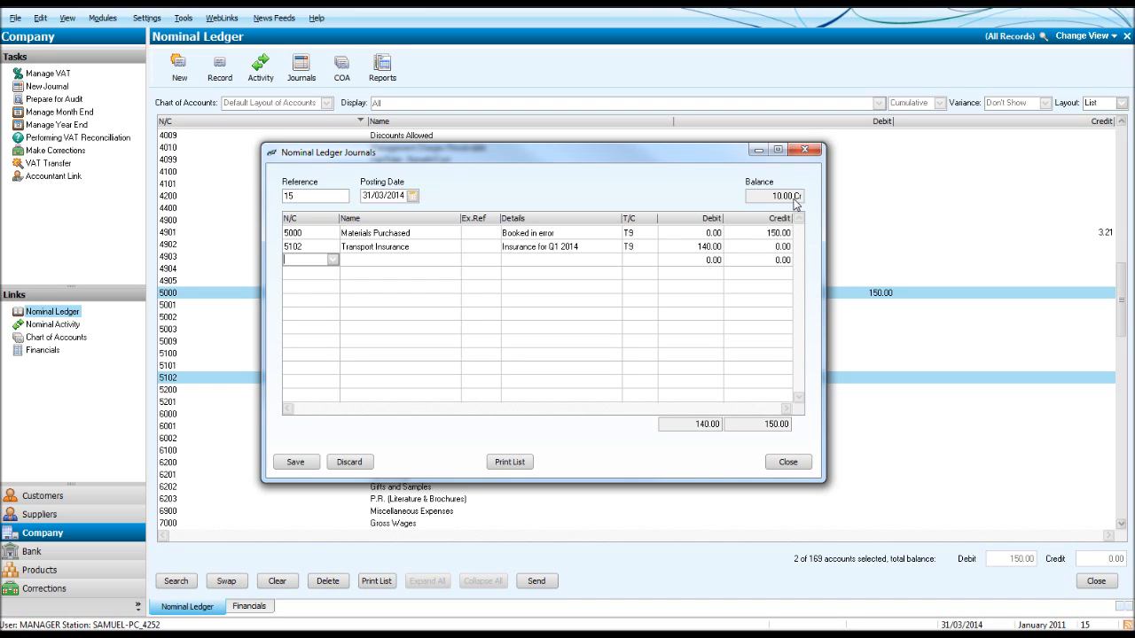
mouse_move(636, 247)
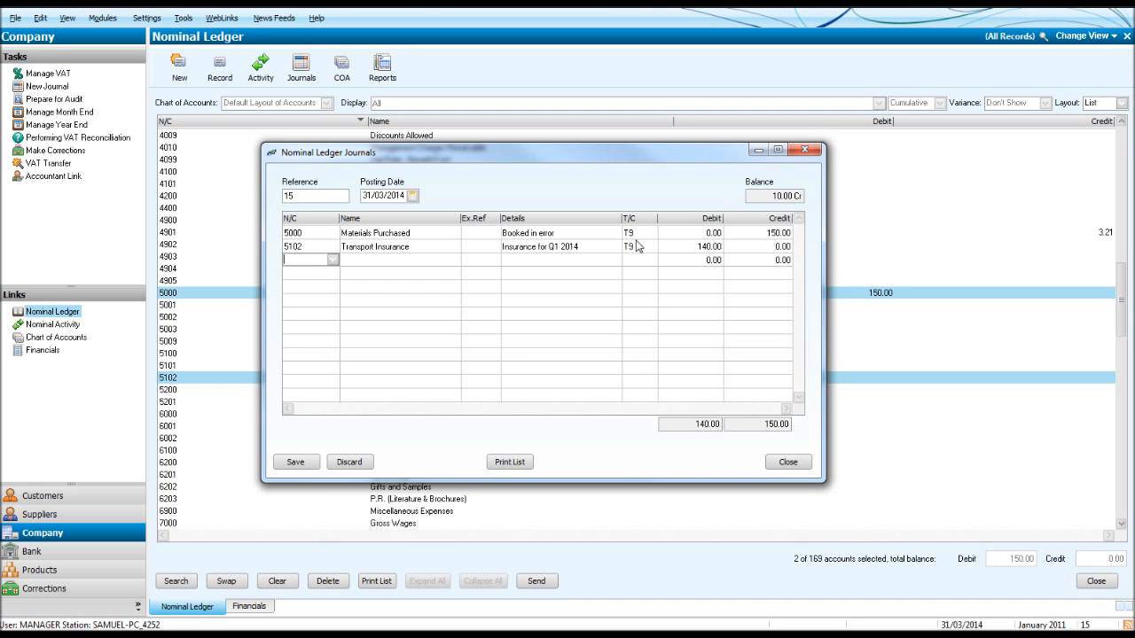
click(305, 247)
text(150)
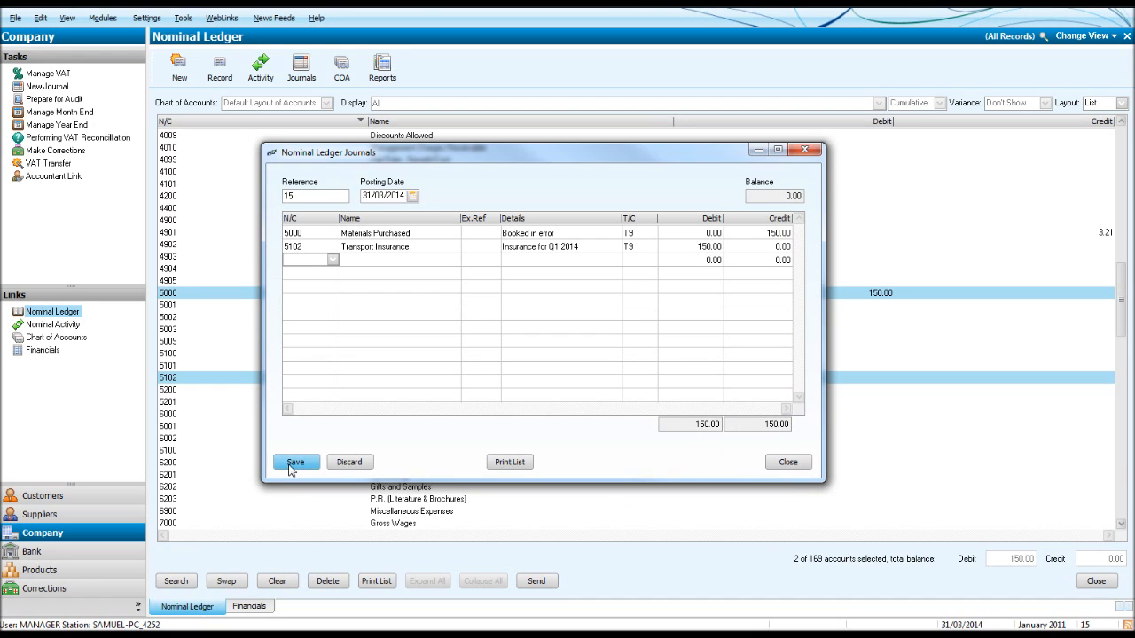
click(295, 462)
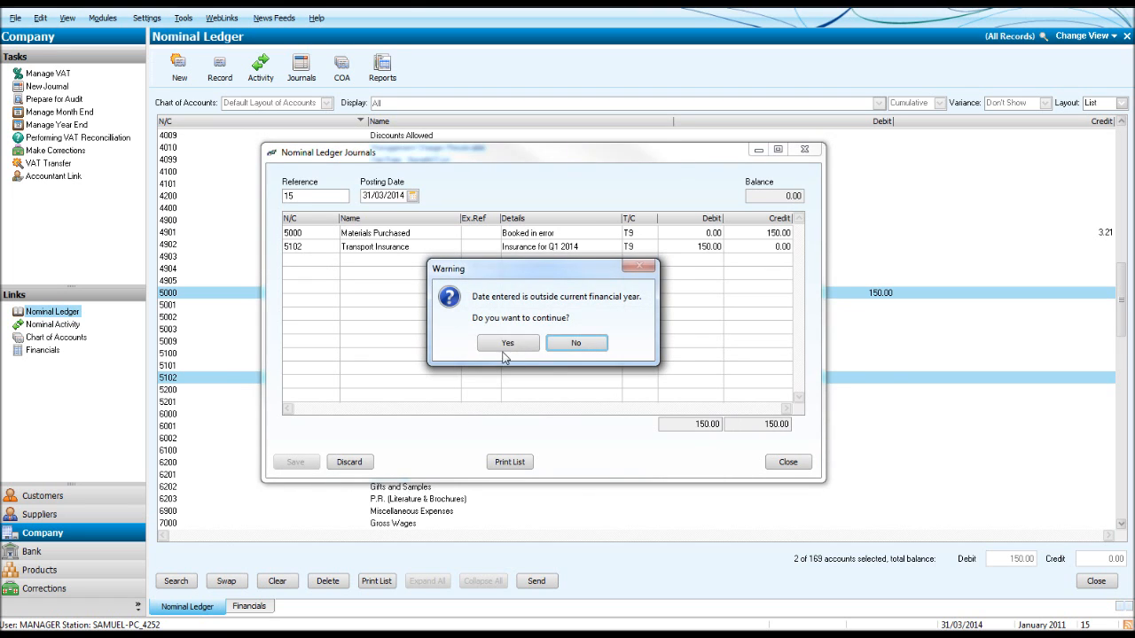
click(508, 344)
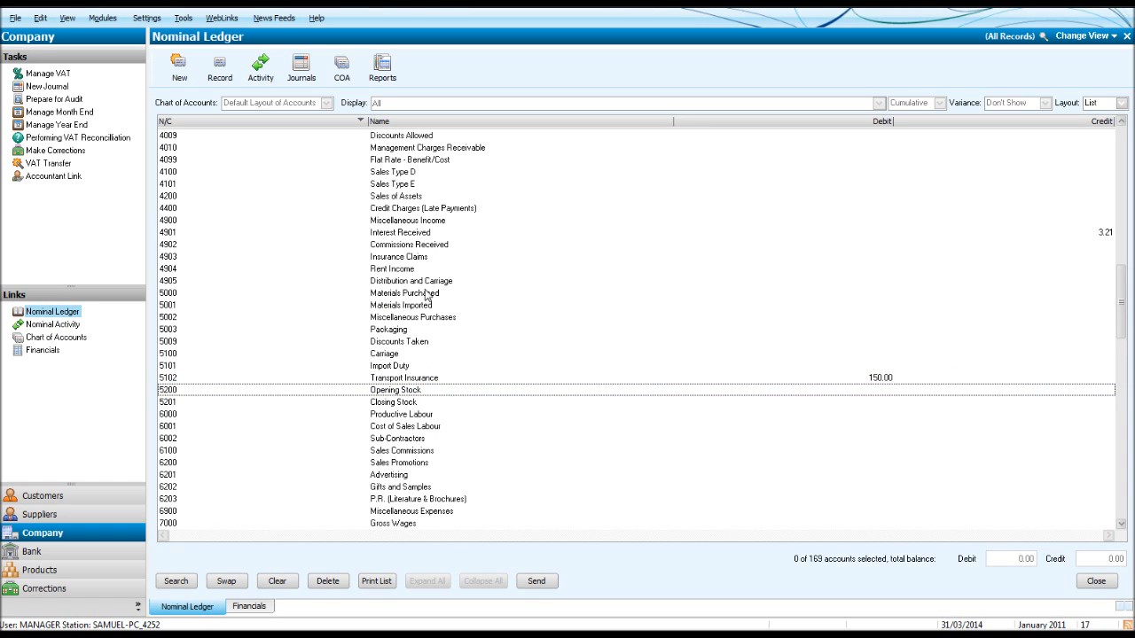
mouse_move(847, 379)
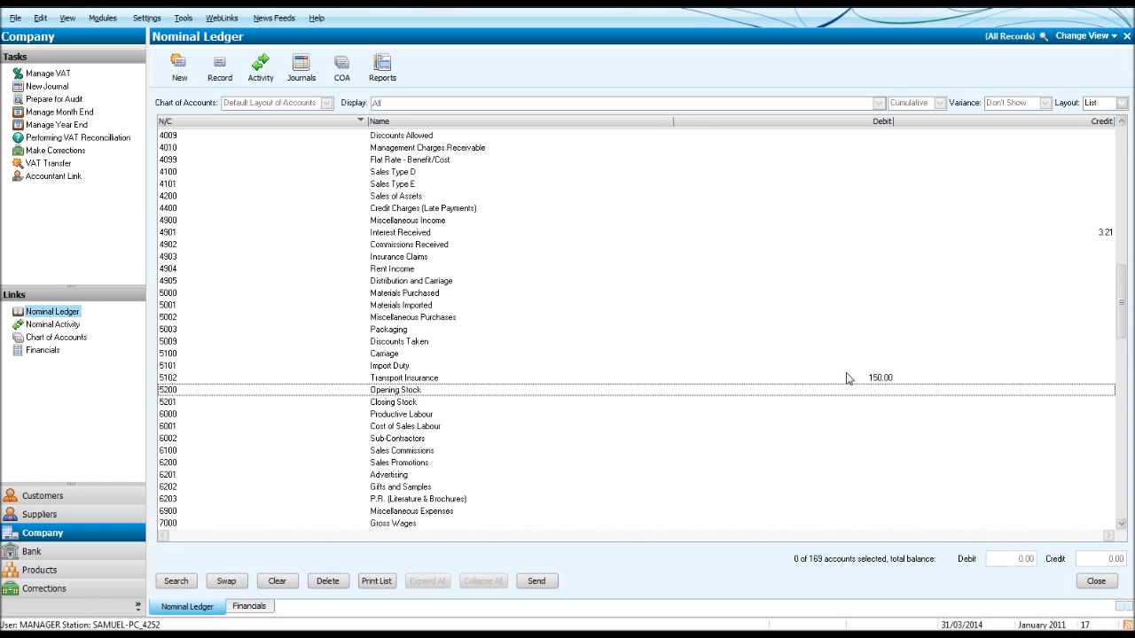
mouse_move(830, 383)
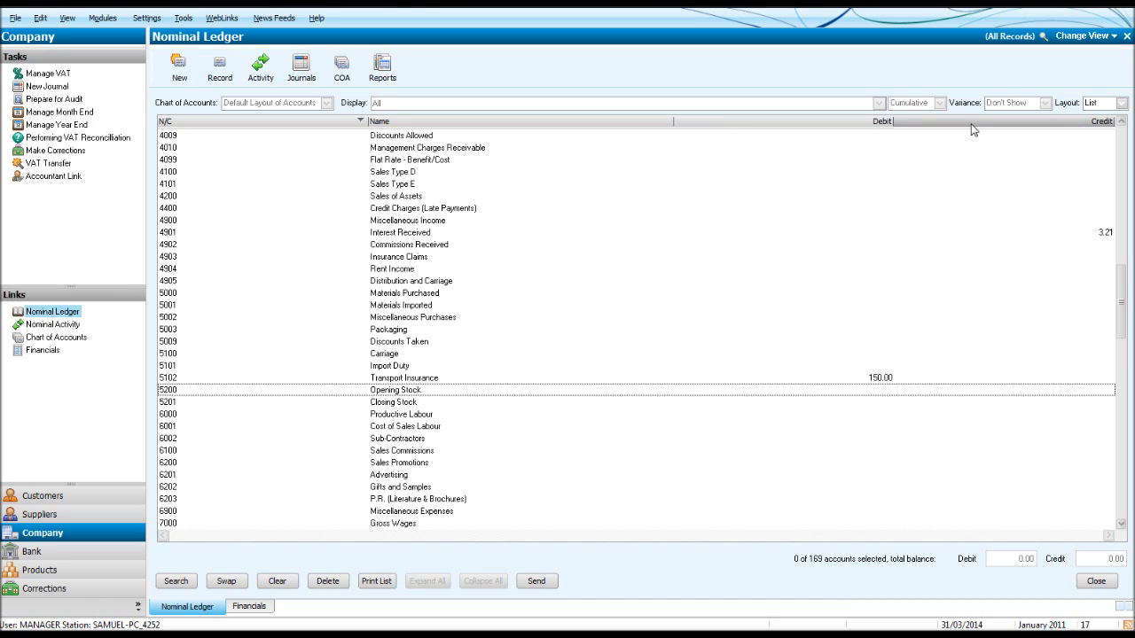
mouse_move(946, 195)
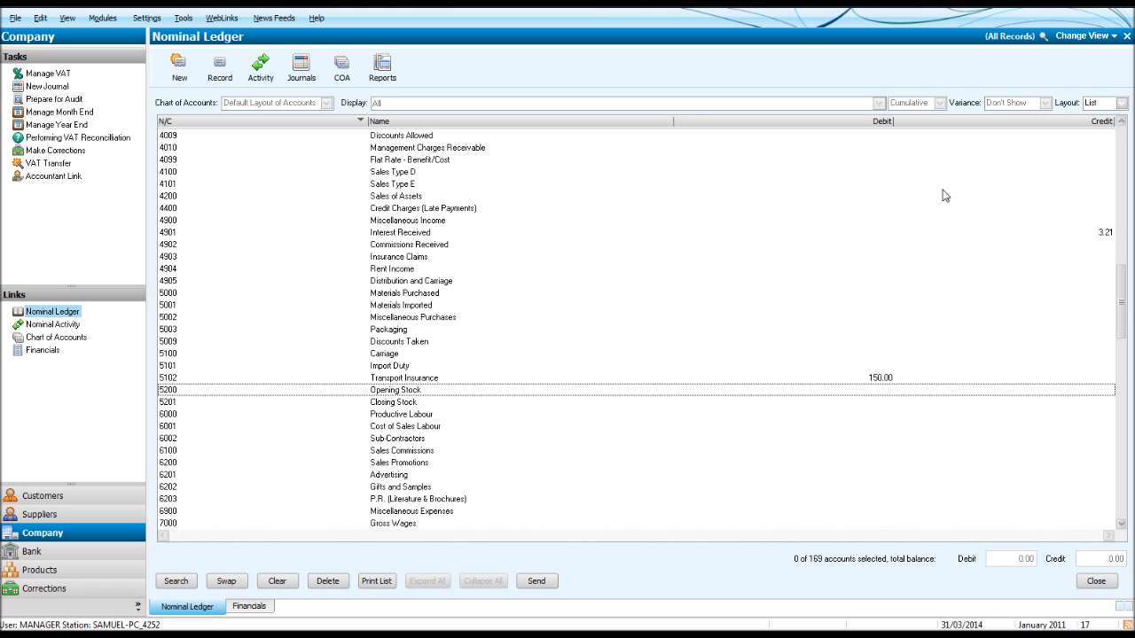
mouse_move(894, 465)
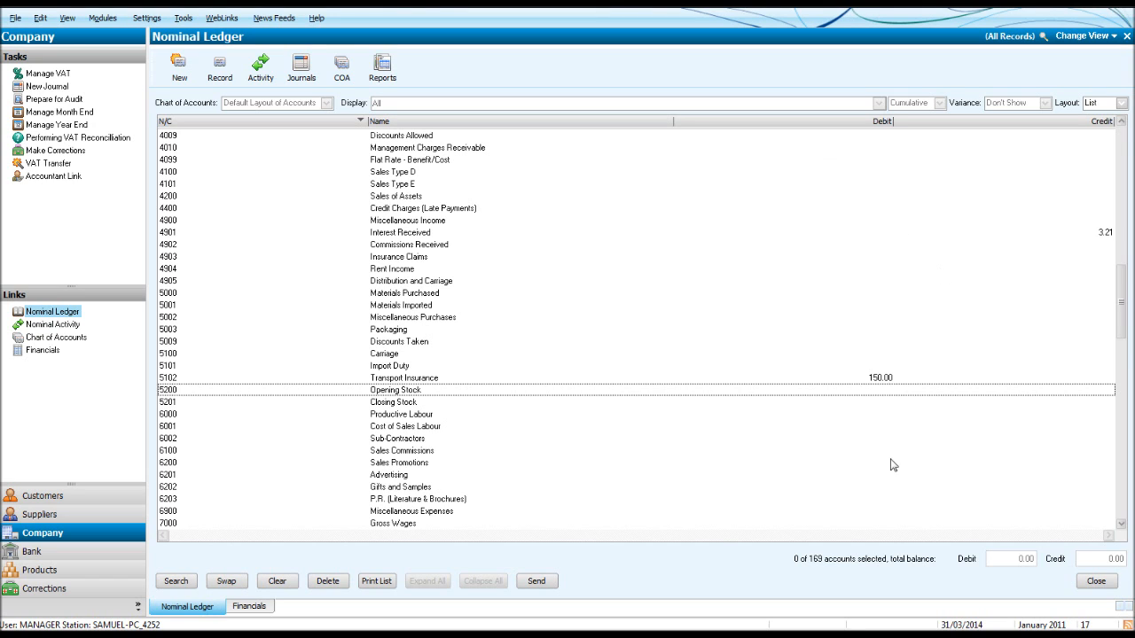
mouse_move(1011, 284)
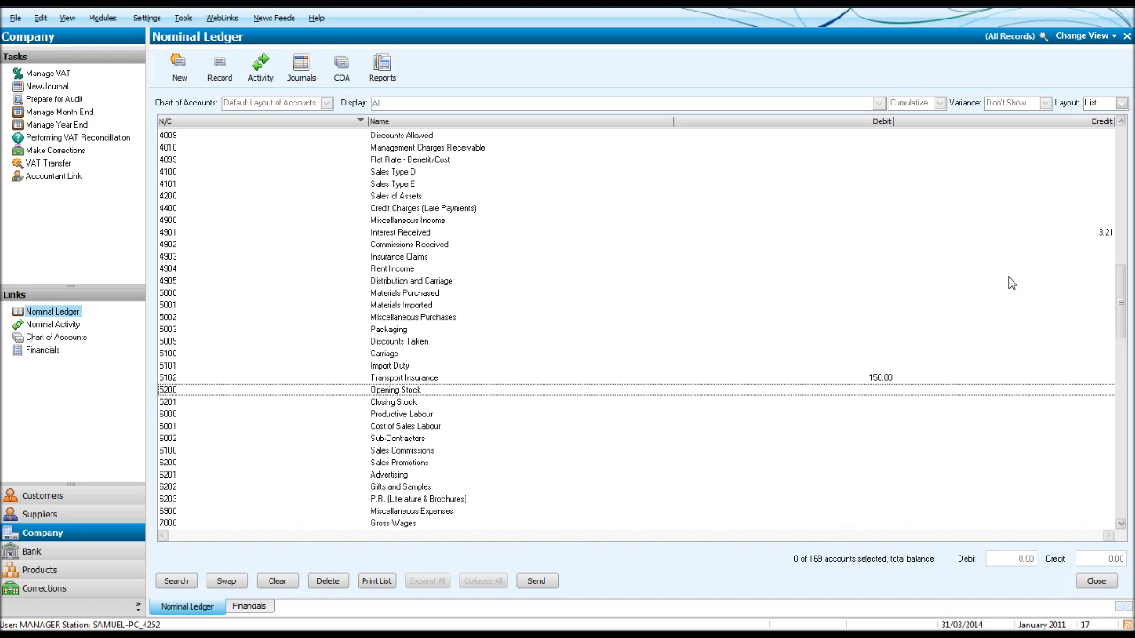
mouse_move(933, 163)
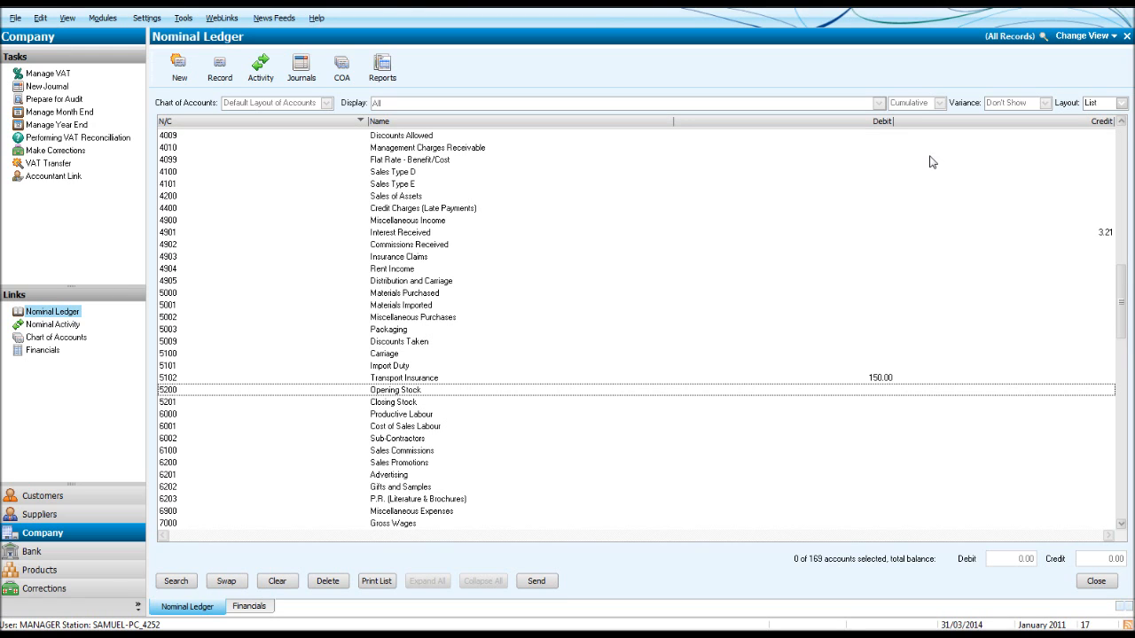
mouse_move(1008, 136)
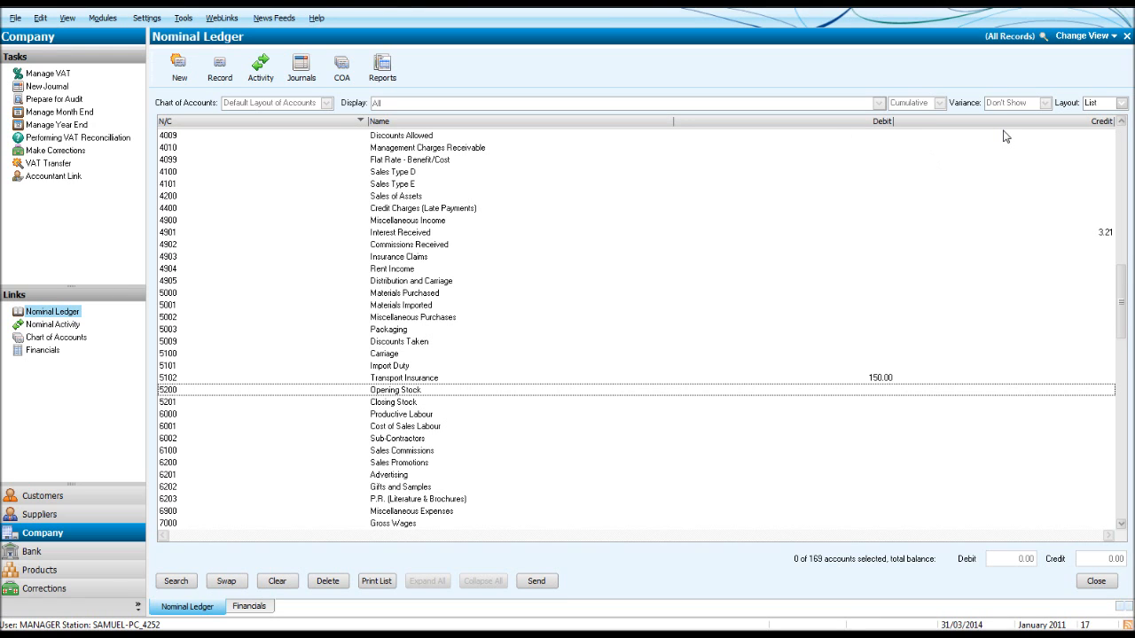
mouse_move(672, 229)
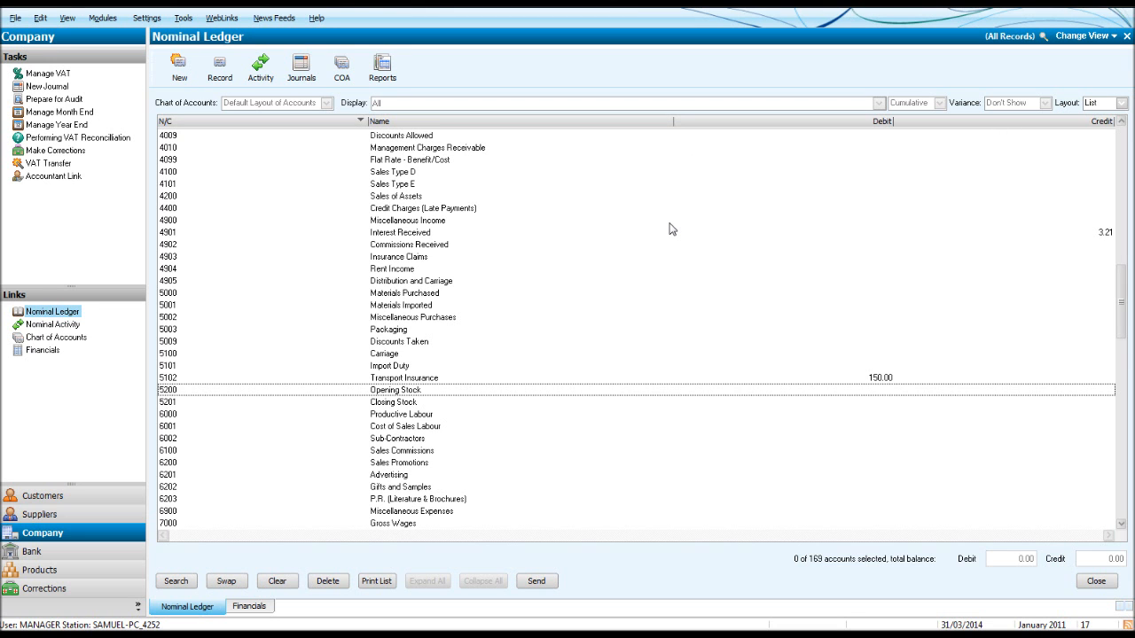